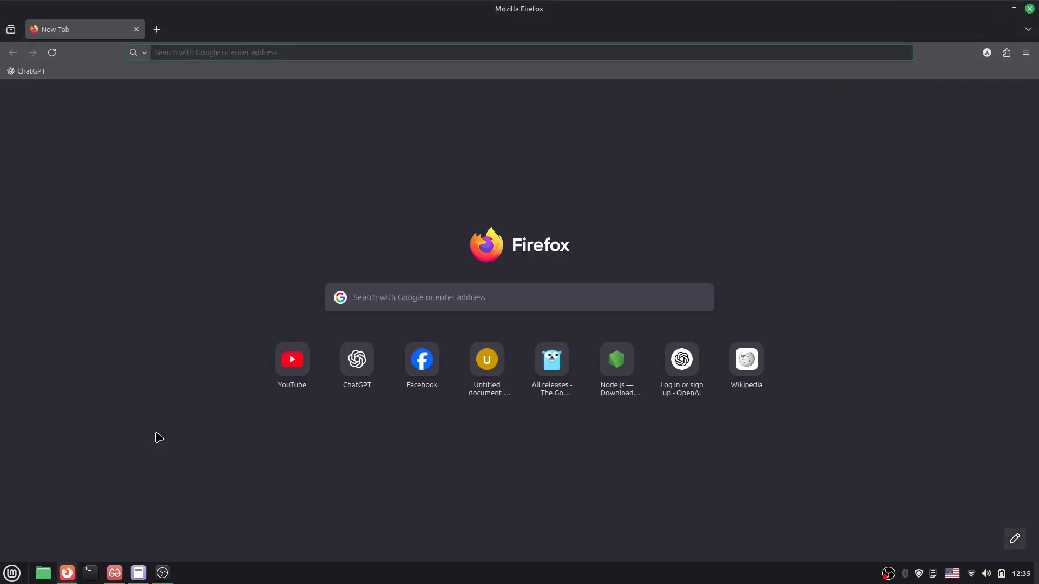
# - Search for xampp and download the XAMPP 8.2.12 Linux 64-bit installer from apachefriends.org
pyautogui.click(463, 52)
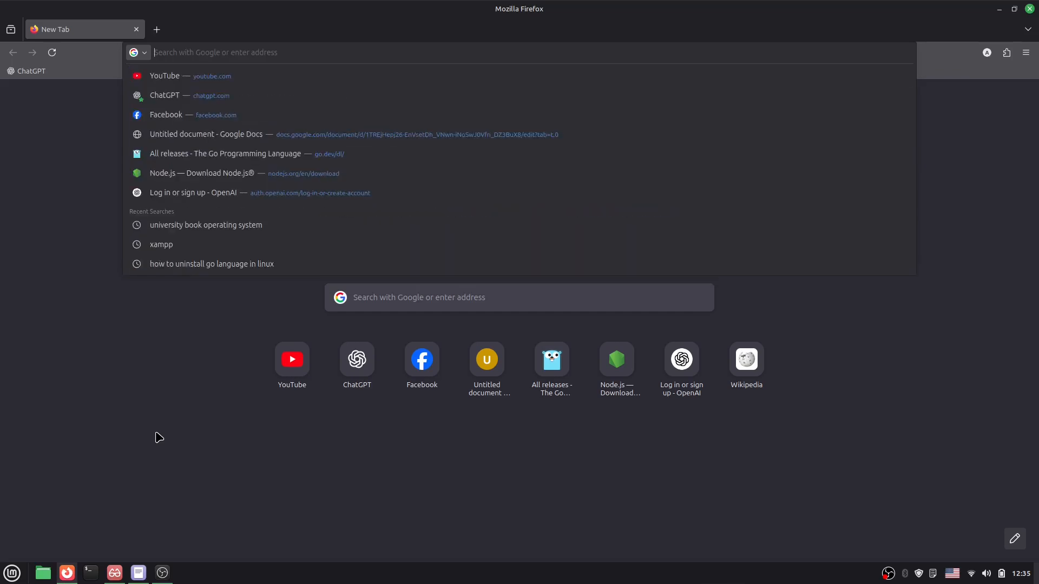
pyautogui.write('xampp')
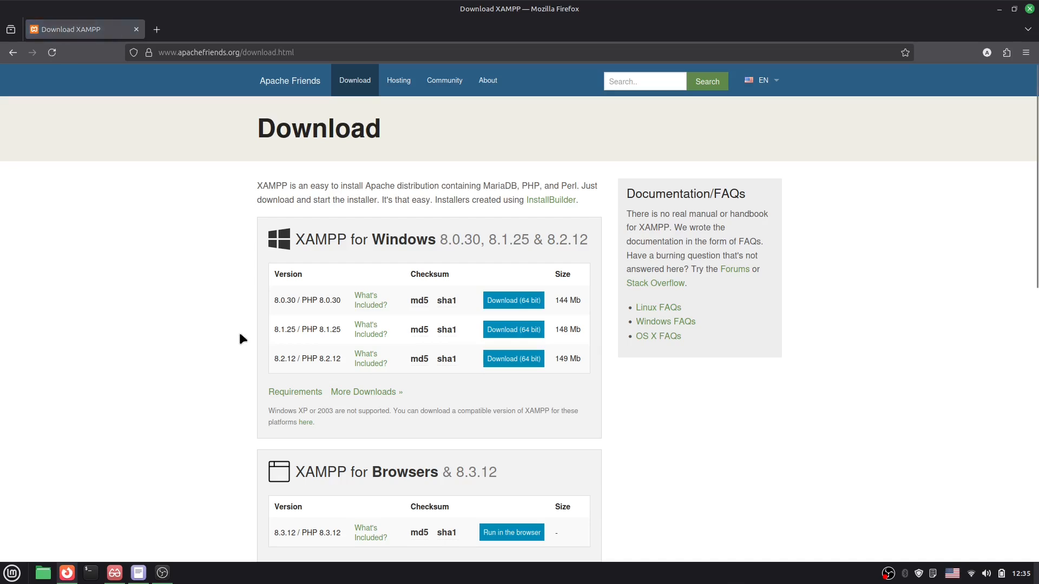
pyautogui.scroll(-3)
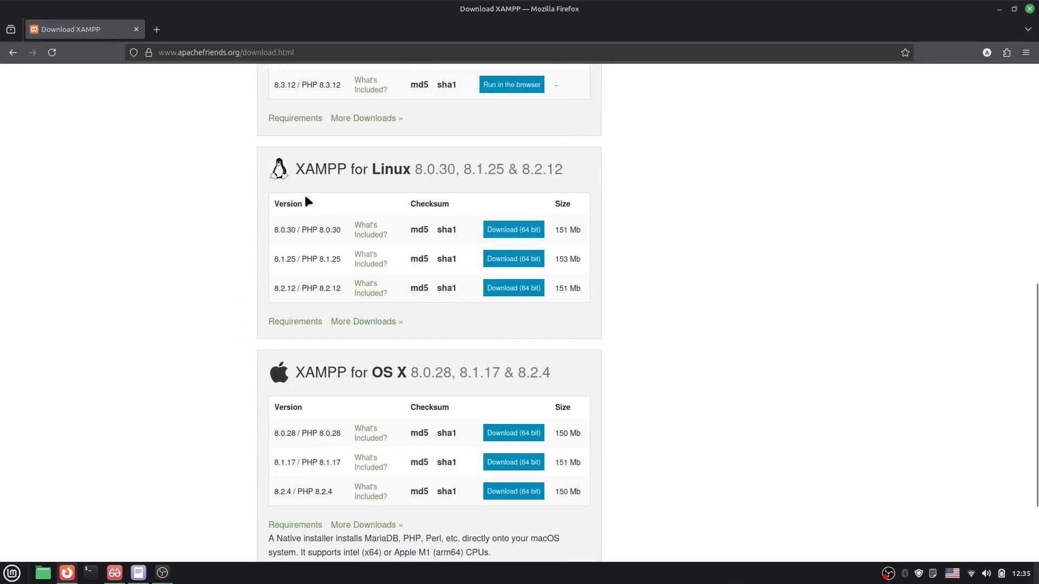
pyautogui.moveTo(389, 193)
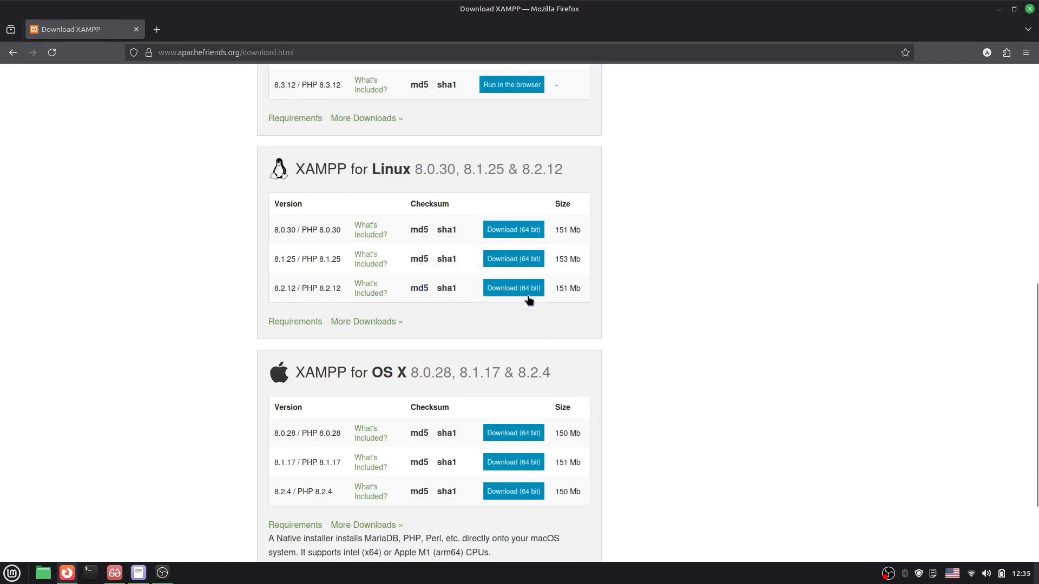
pyautogui.click(513, 287)
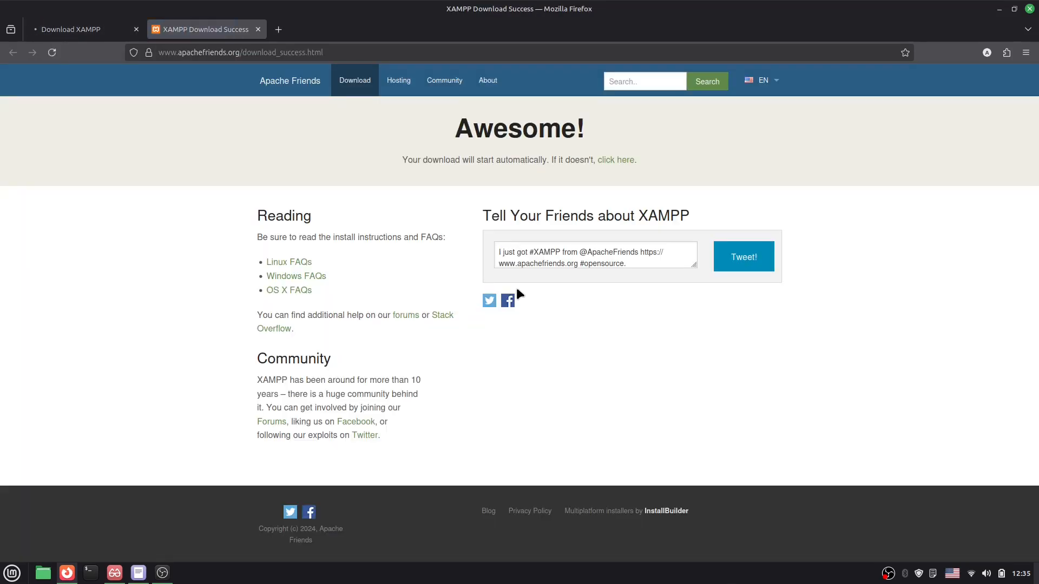
pyautogui.click(616, 160)
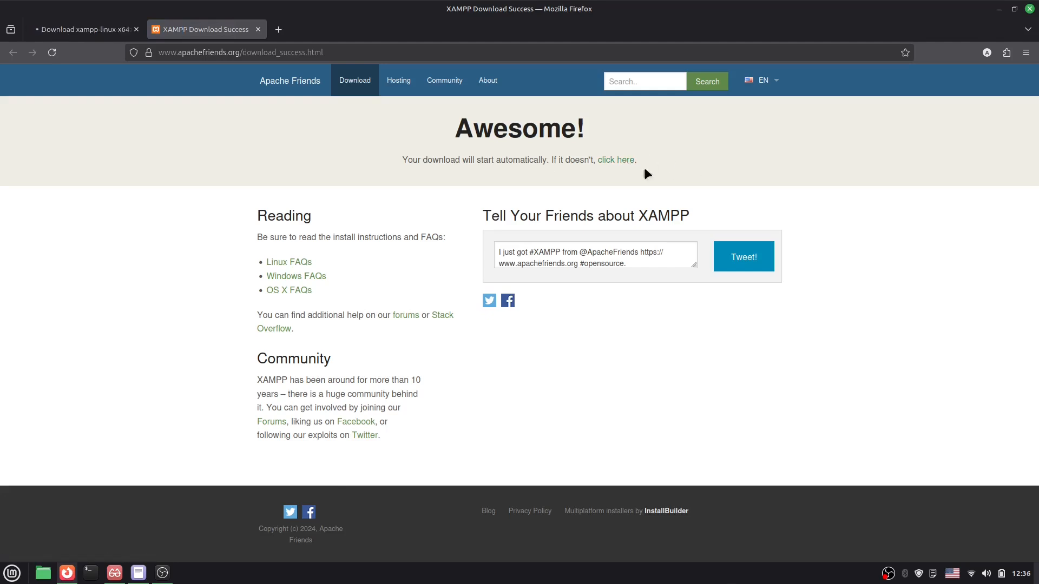
pyautogui.moveTo(623, 189)
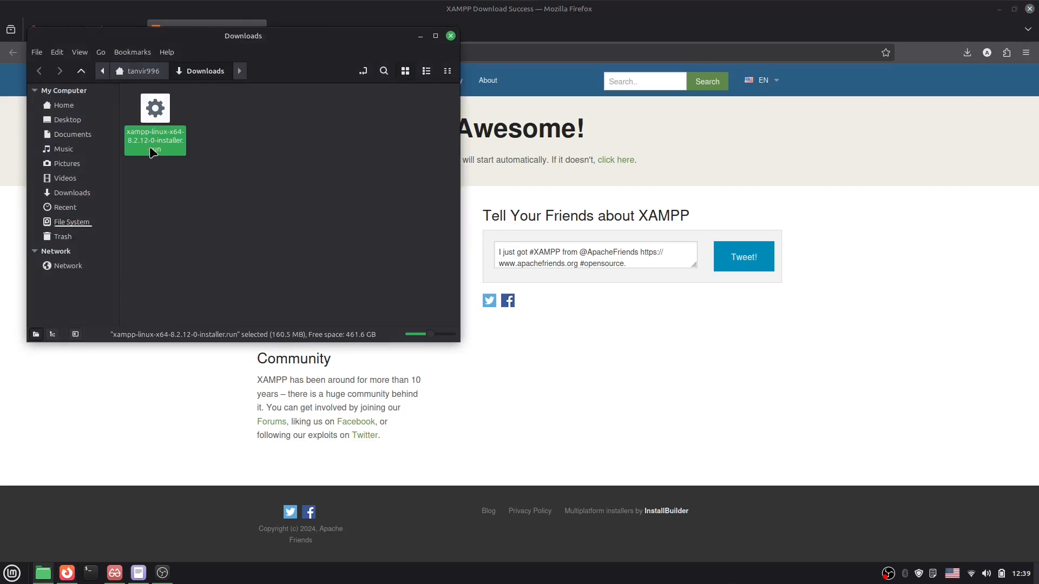
# - Bring up the context menu for xampp-linux-x64-8.2.12-0-installer.run in Downloads
pyautogui.rightClick(155, 139)
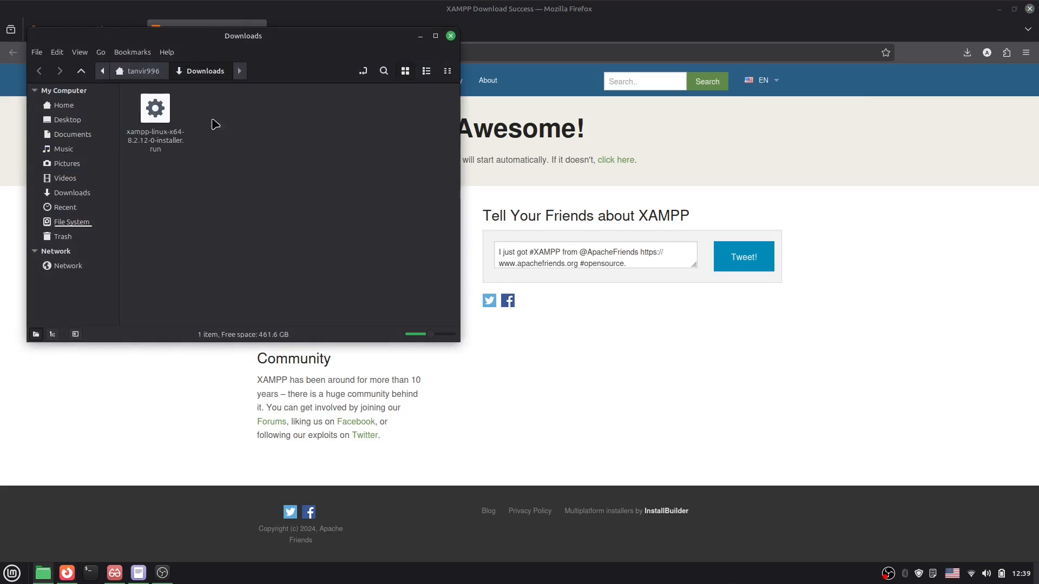
pyautogui.moveTo(242, 124)
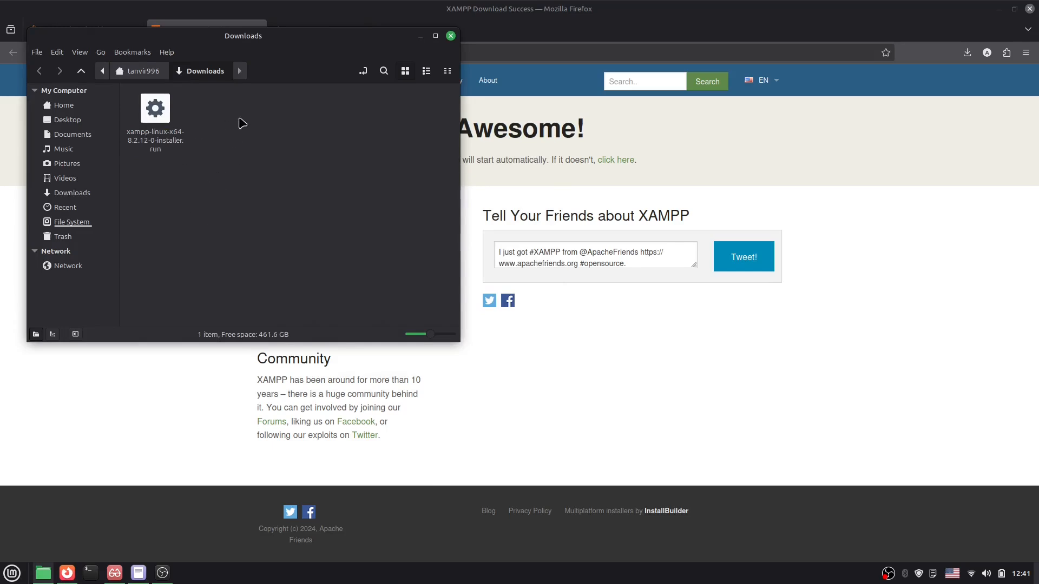
pyautogui.moveTo(289, 216)
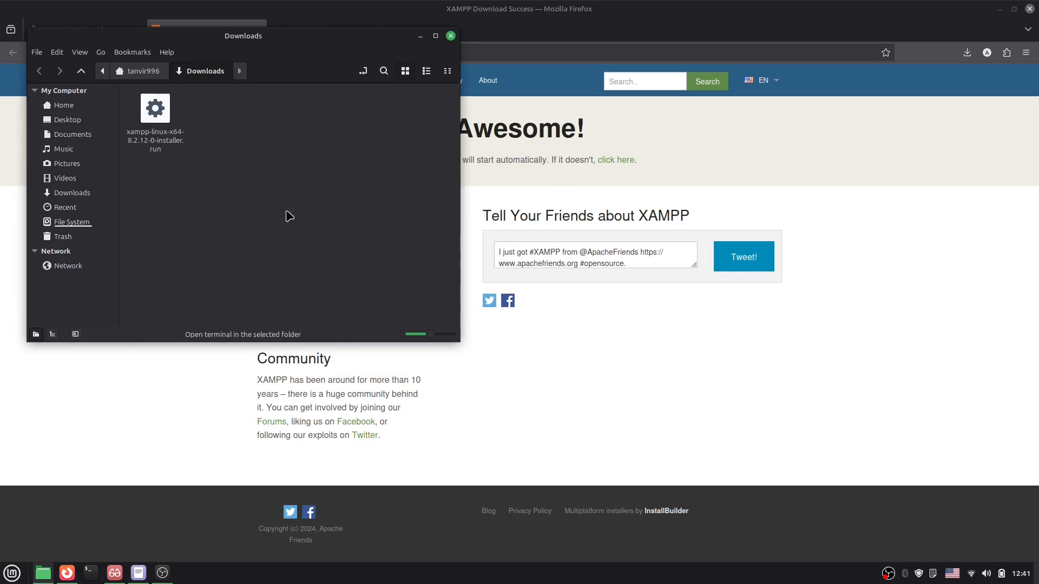
# - Make the installer executable with chmod +x on the pasted installer file name
pyautogui.write('ch')
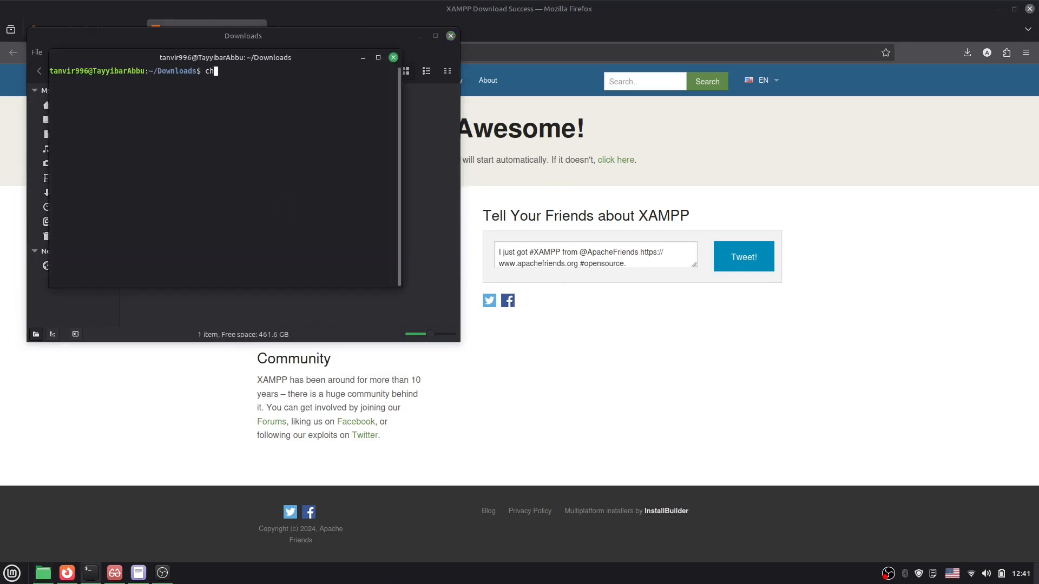
pyautogui.write('mod +x')
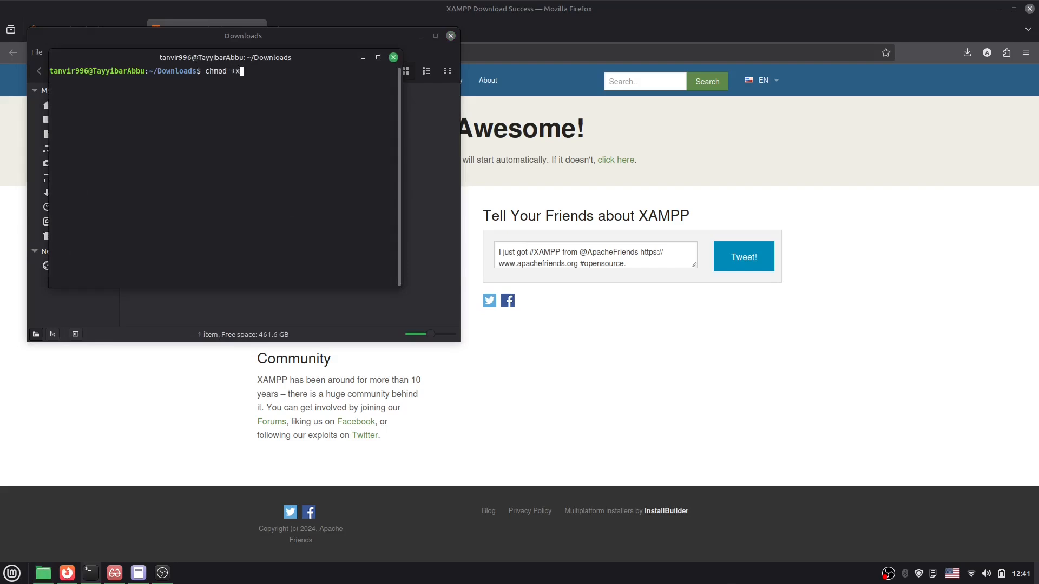
pyautogui.rightClick(292, 89)
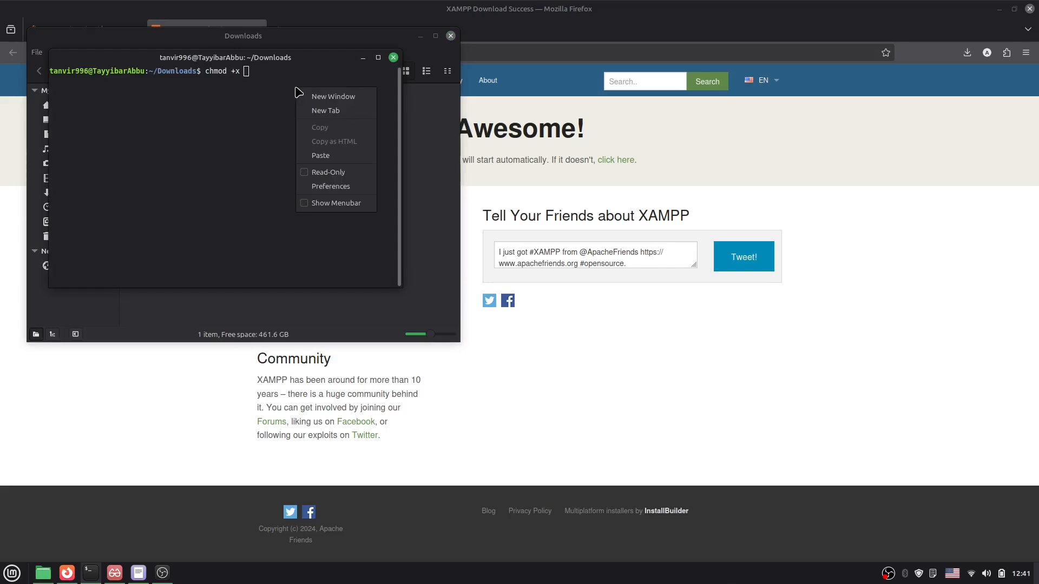
pyautogui.click(320, 155)
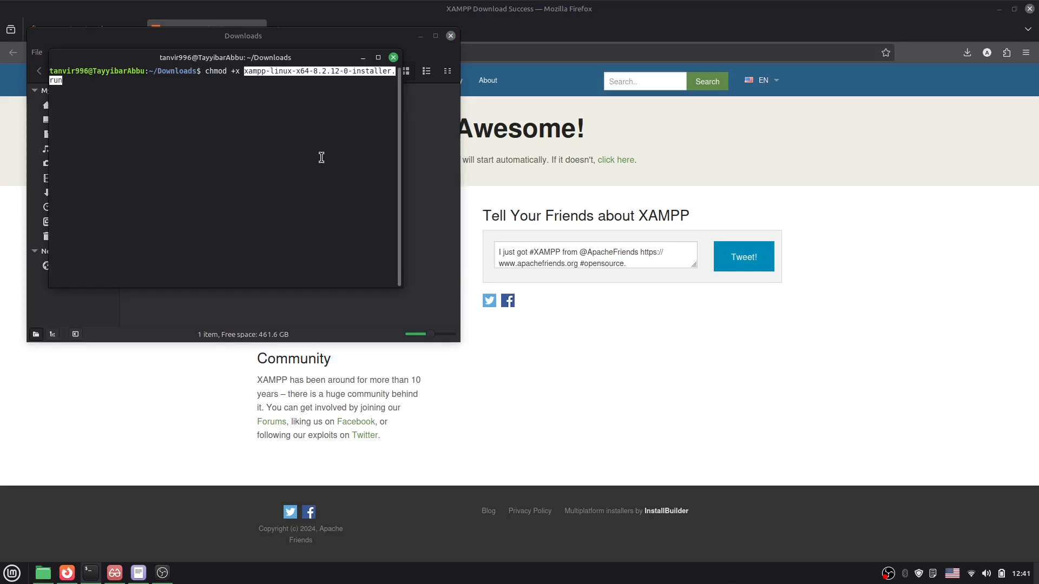
pyautogui.press('Return')
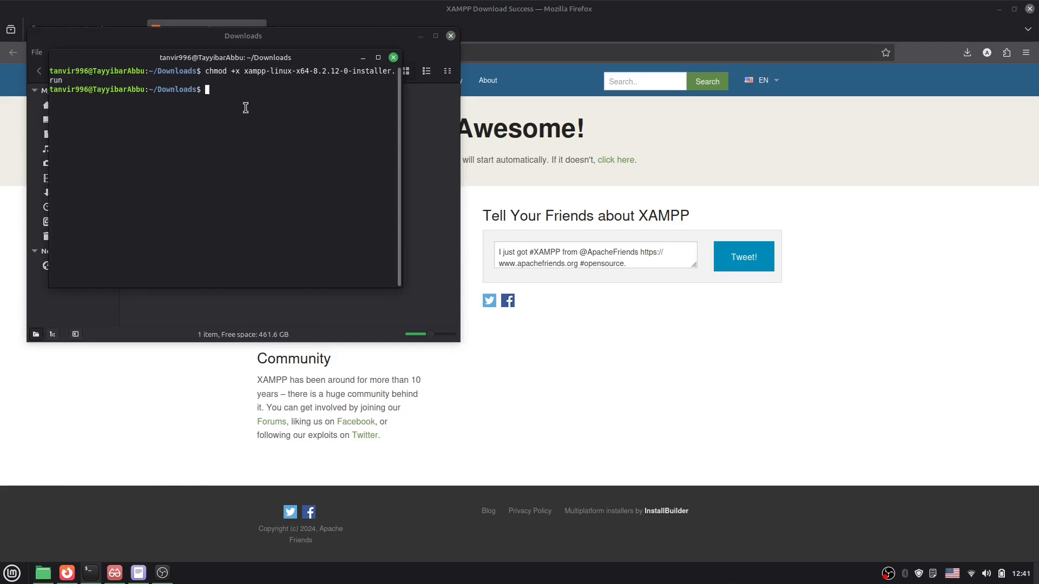
# - Launch the installer with sudo ./xampp-linux-x64-8.2.12-0-installer.run and enter the password
pyautogui.write('sudo')
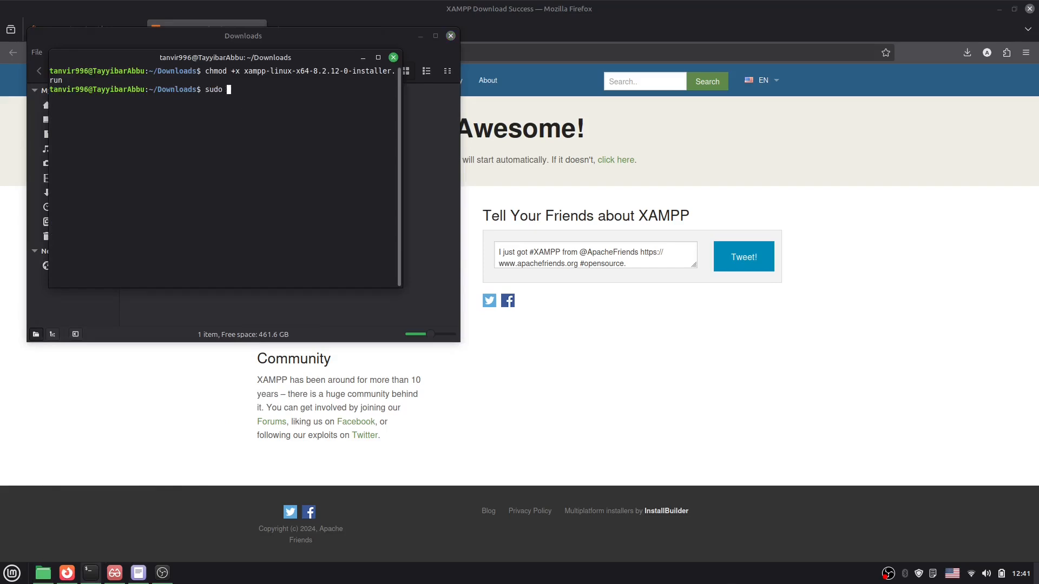
pyautogui.write('./')
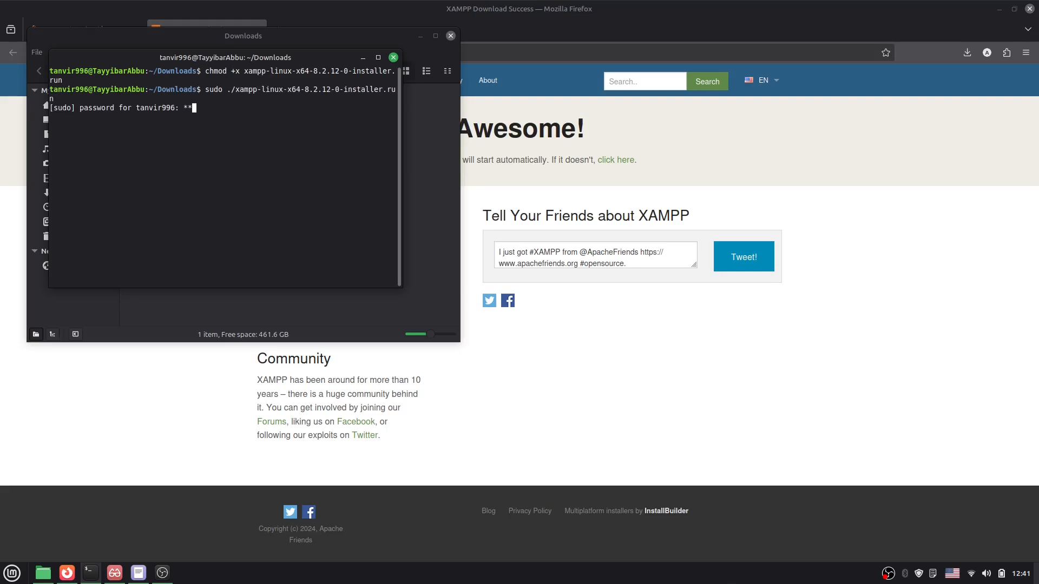
pyautogui.press('BackSpace')
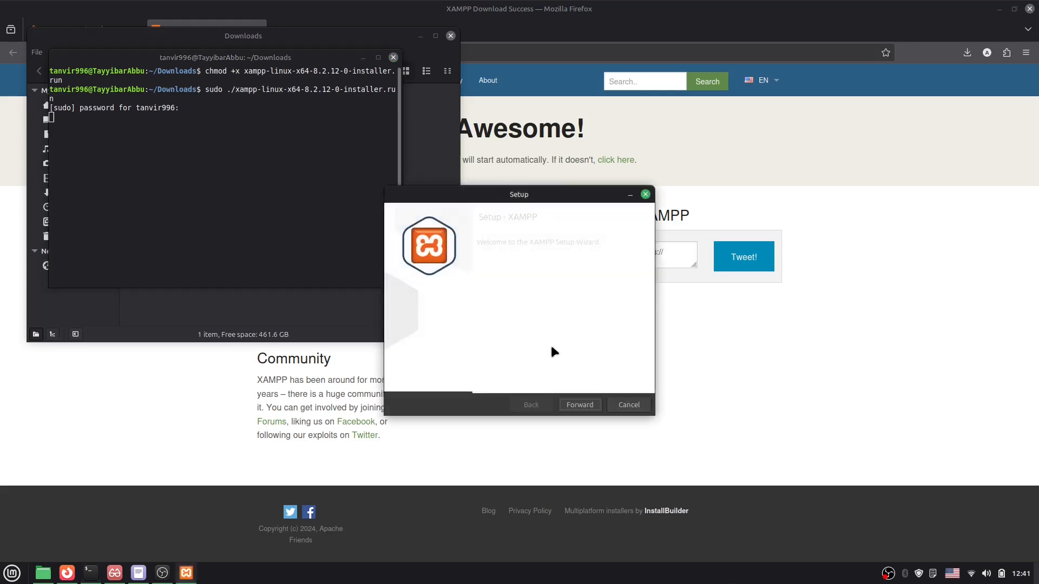
pyautogui.moveTo(571, 200)
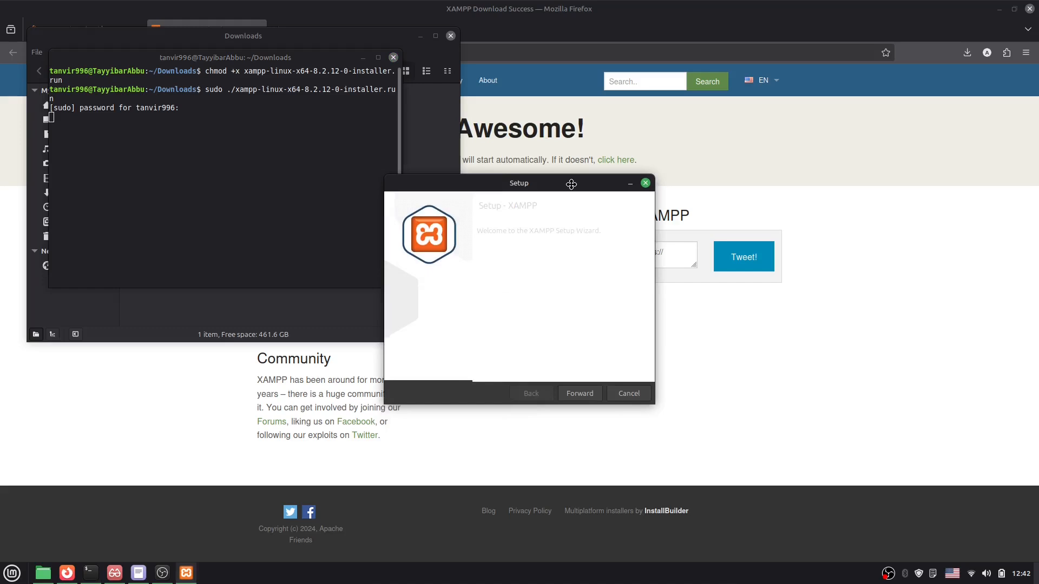
pyautogui.moveTo(865, 201)
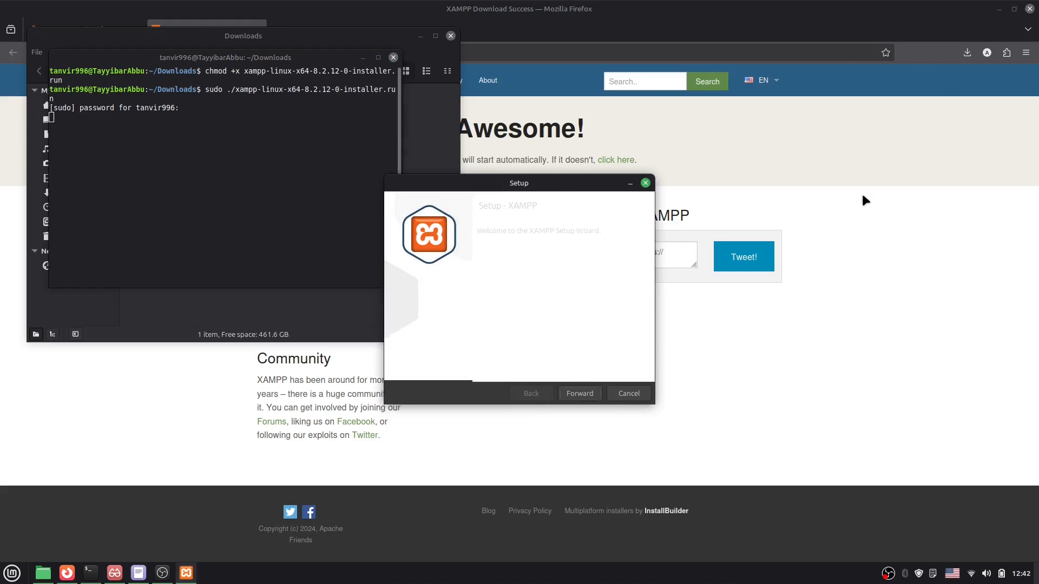
pyautogui.moveTo(699, 309)
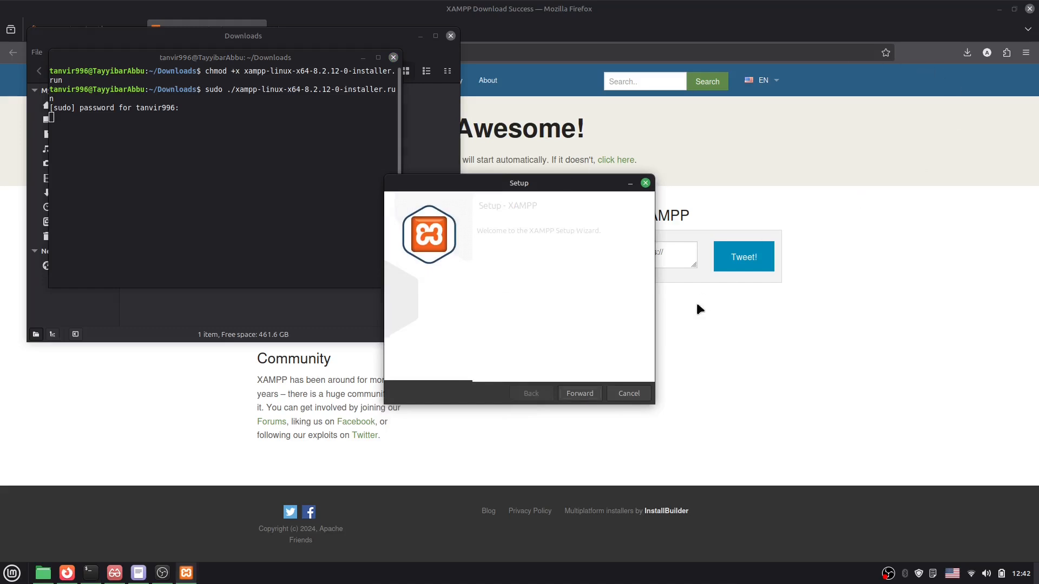
# - Accept default components and /opt/lampp, install, and finish with Launch XAMPP checked
pyautogui.click(578, 393)
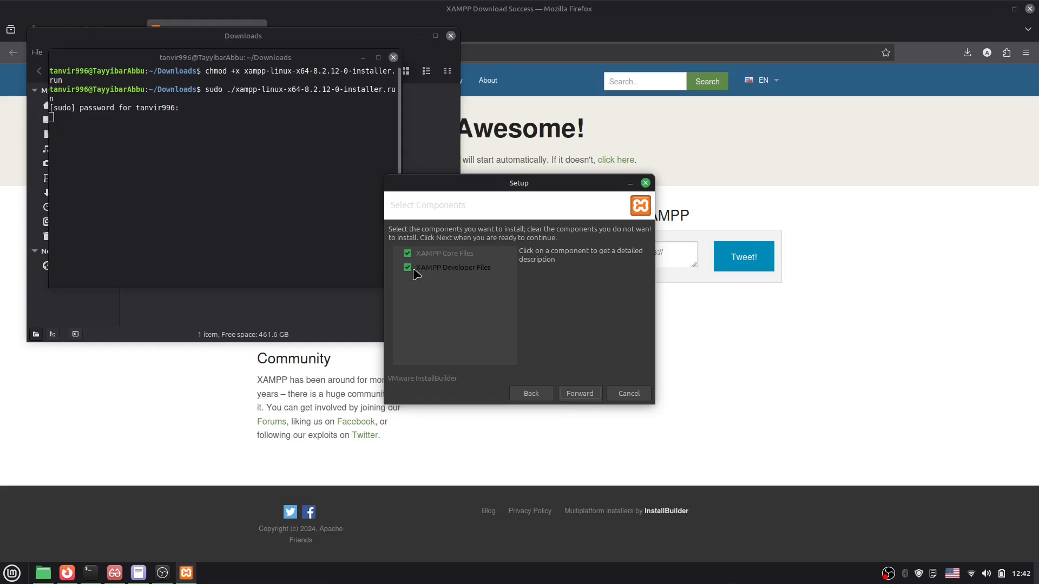
pyautogui.click(579, 393)
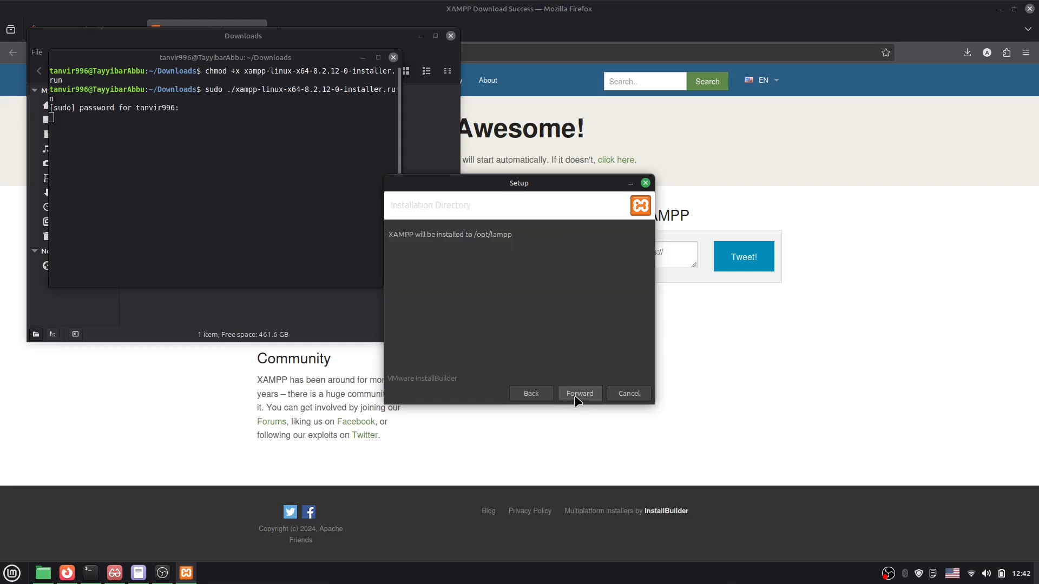
pyautogui.click(579, 393)
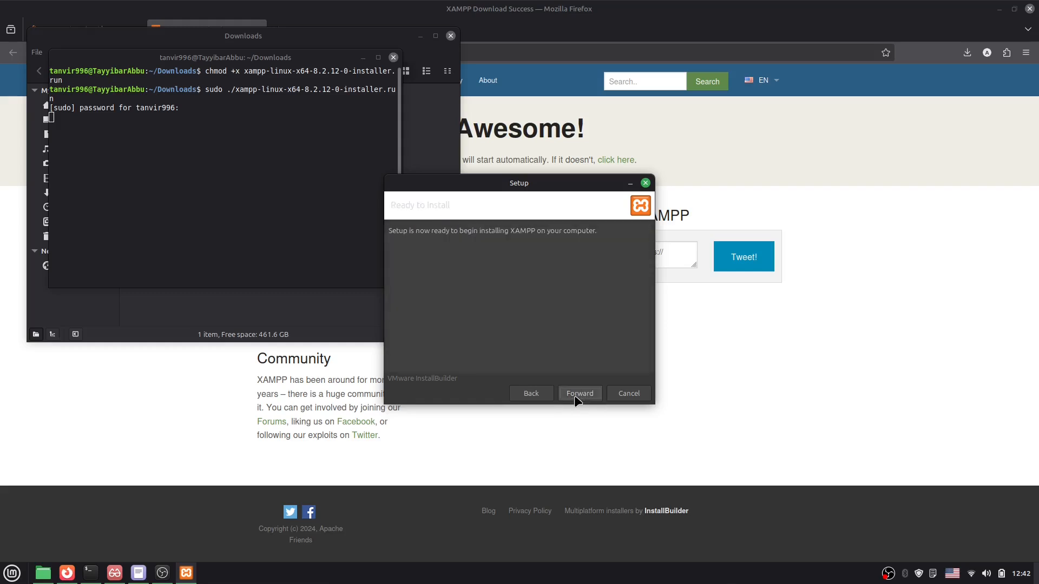
pyautogui.click(578, 393)
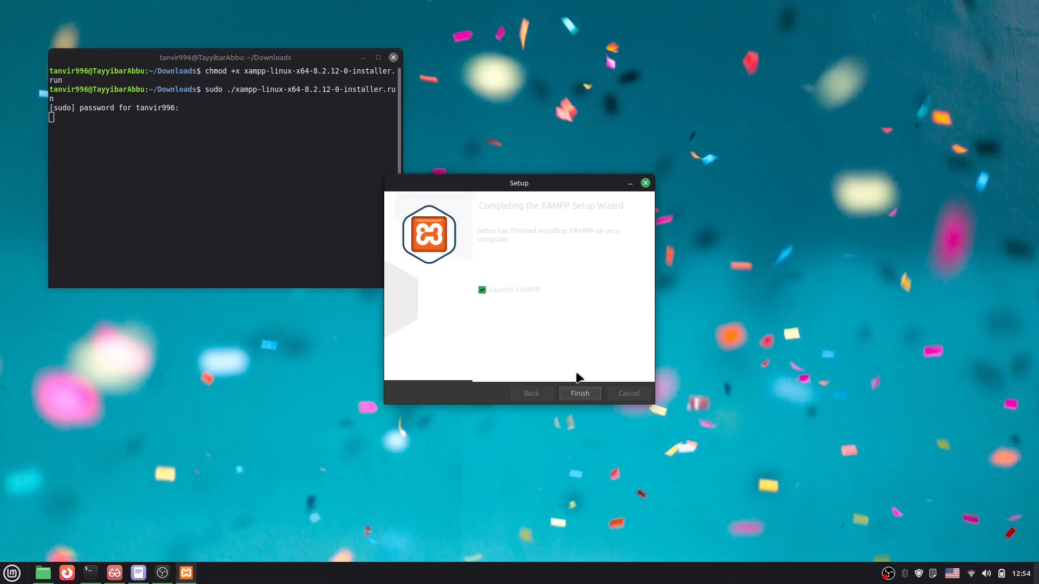
pyautogui.click(578, 392)
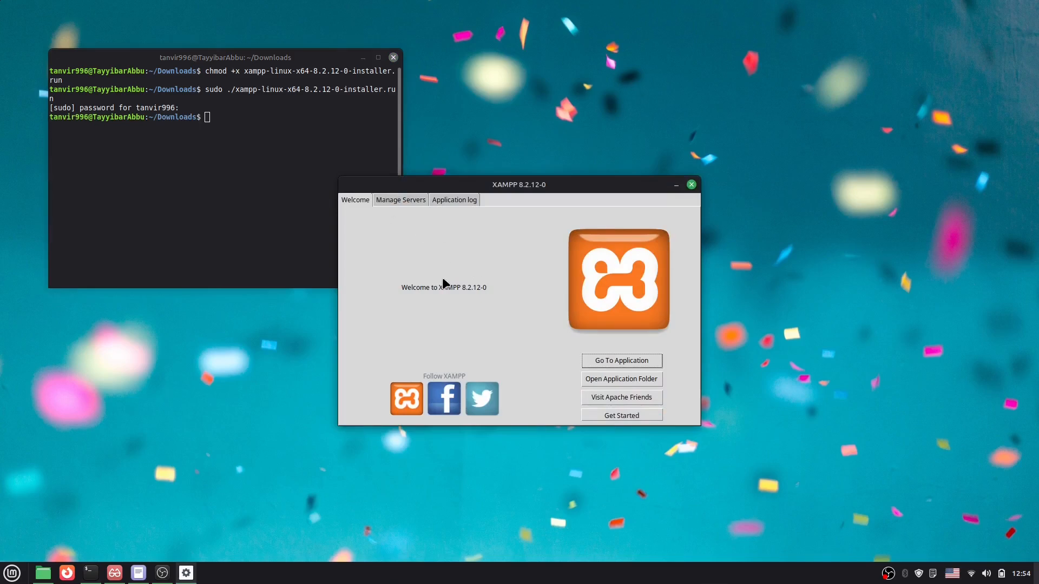
pyautogui.moveTo(470, 297)
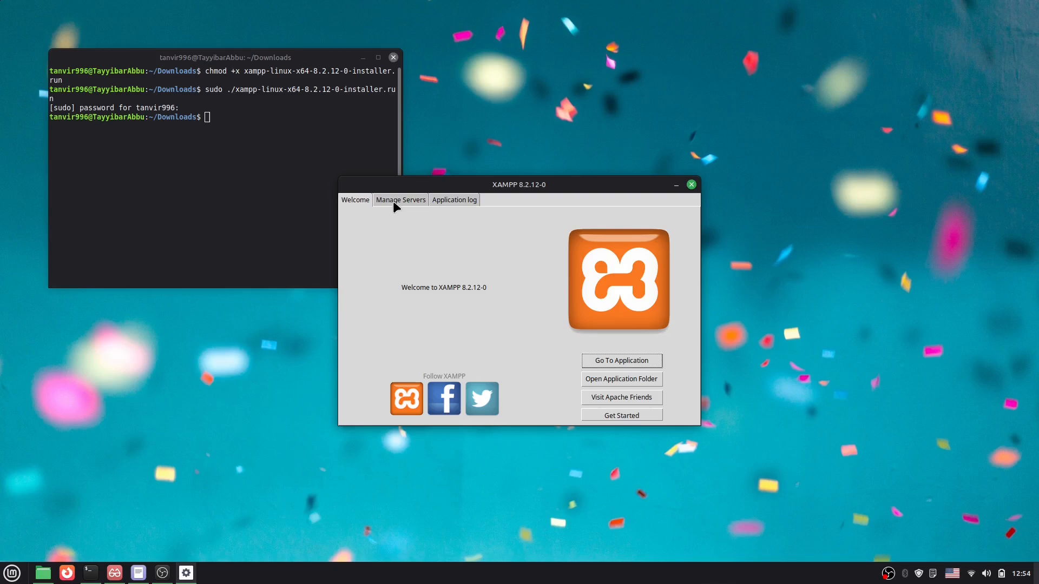
# - Stop MySQL, ProFTPD and Apache via Stop All, then close XAMPP and minimize the terminal
pyautogui.click(399, 200)
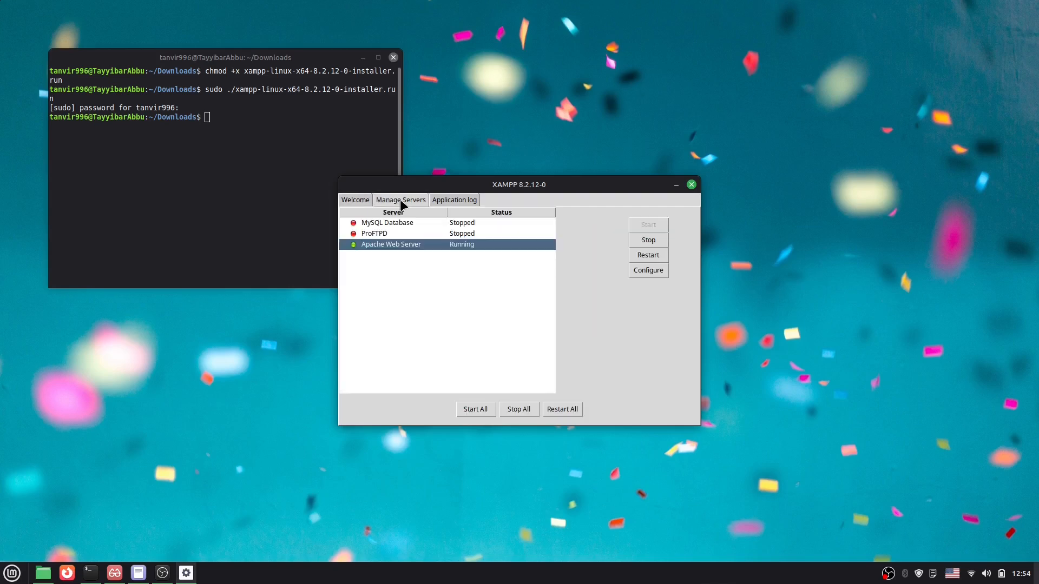
pyautogui.moveTo(447, 262)
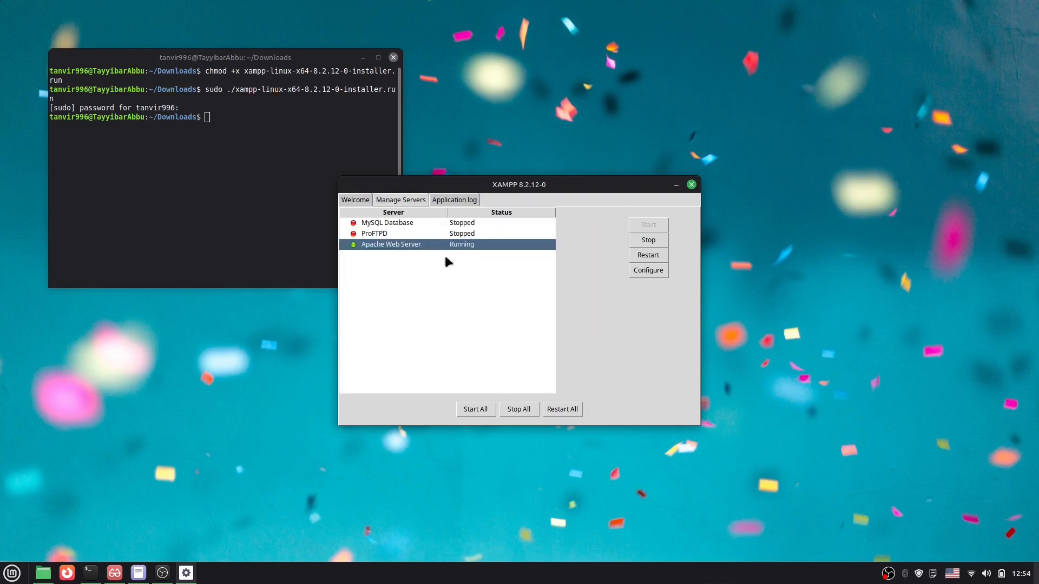
pyautogui.click(518, 409)
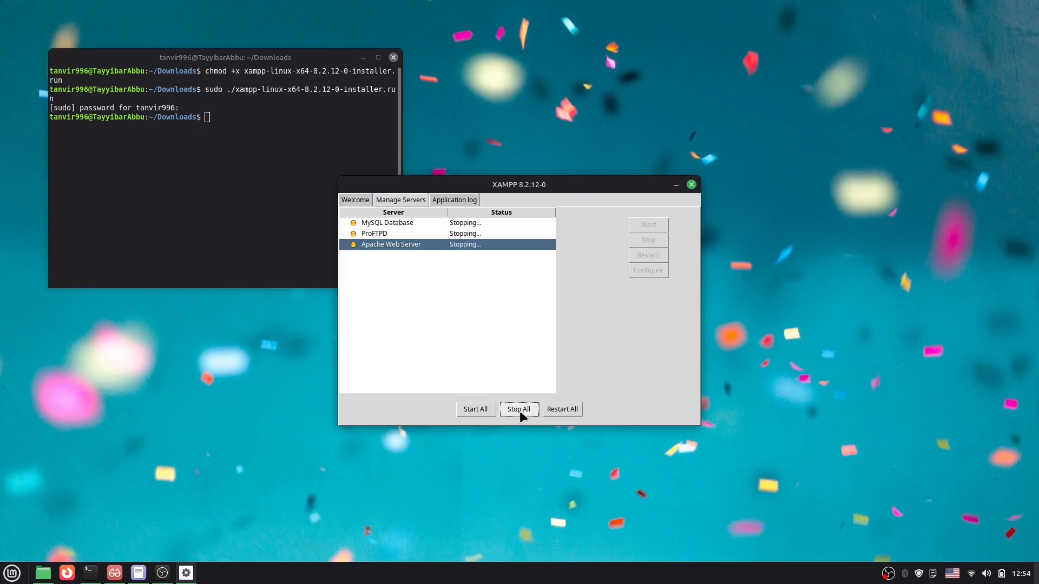
pyautogui.click(519, 409)
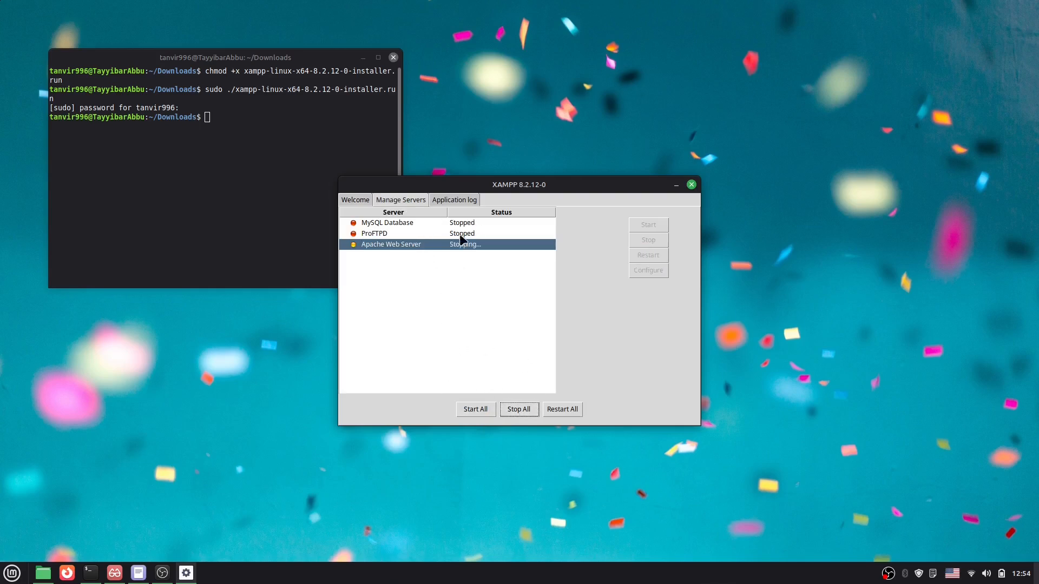
pyautogui.moveTo(469, 323)
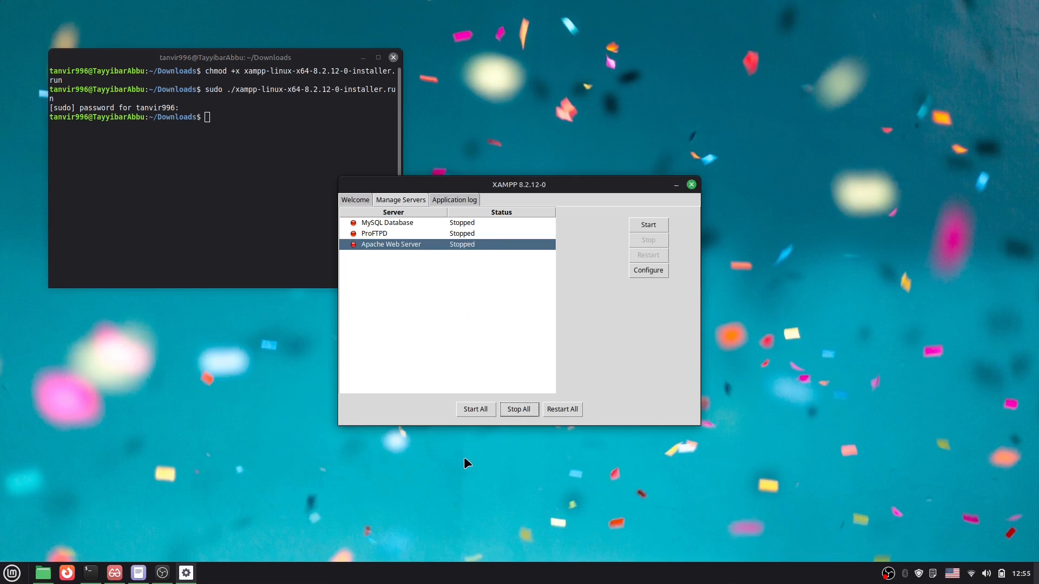
pyautogui.moveTo(481, 370)
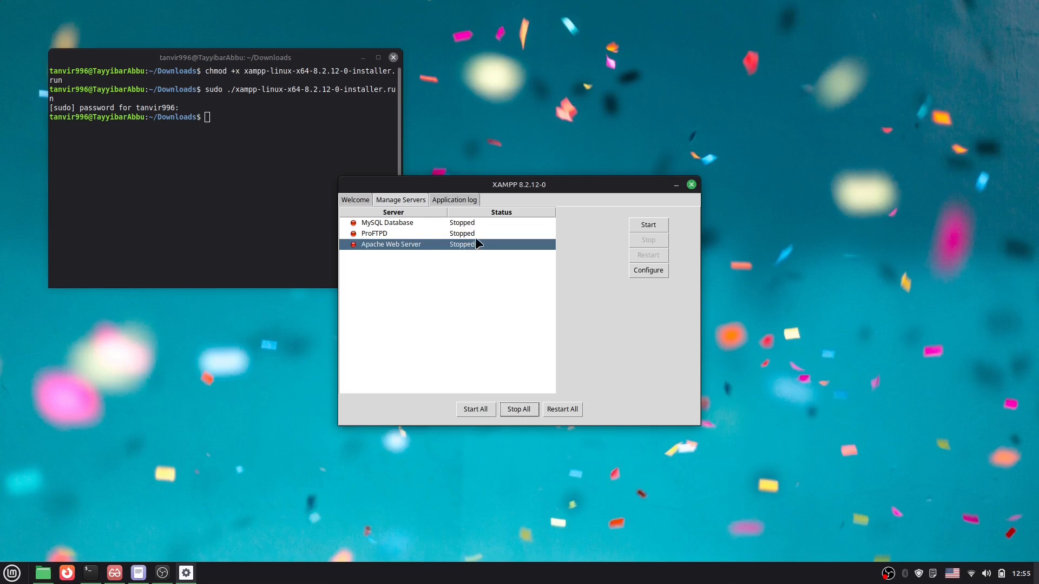
pyautogui.click(387, 222)
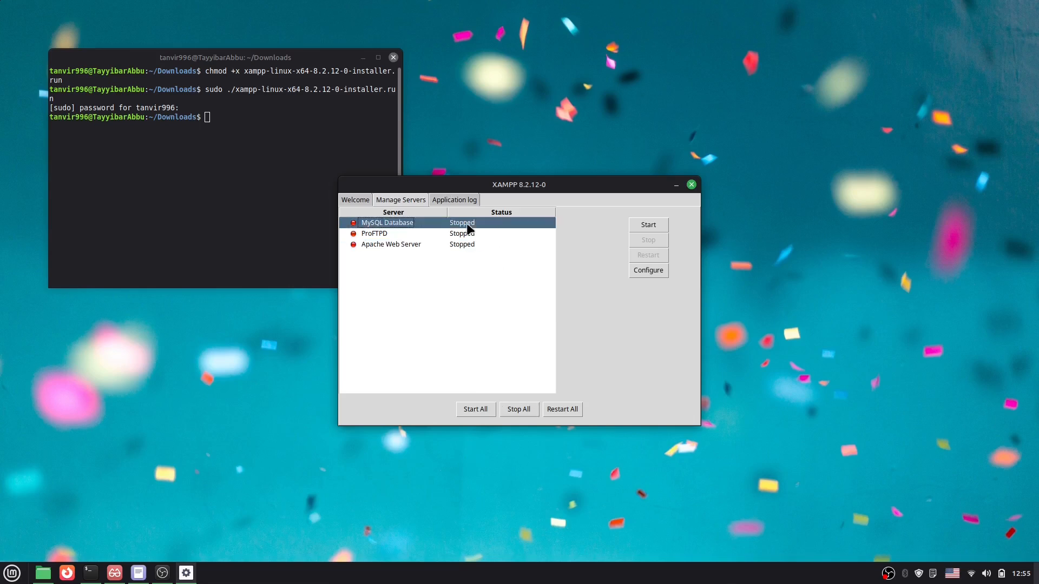
pyautogui.moveTo(434, 222)
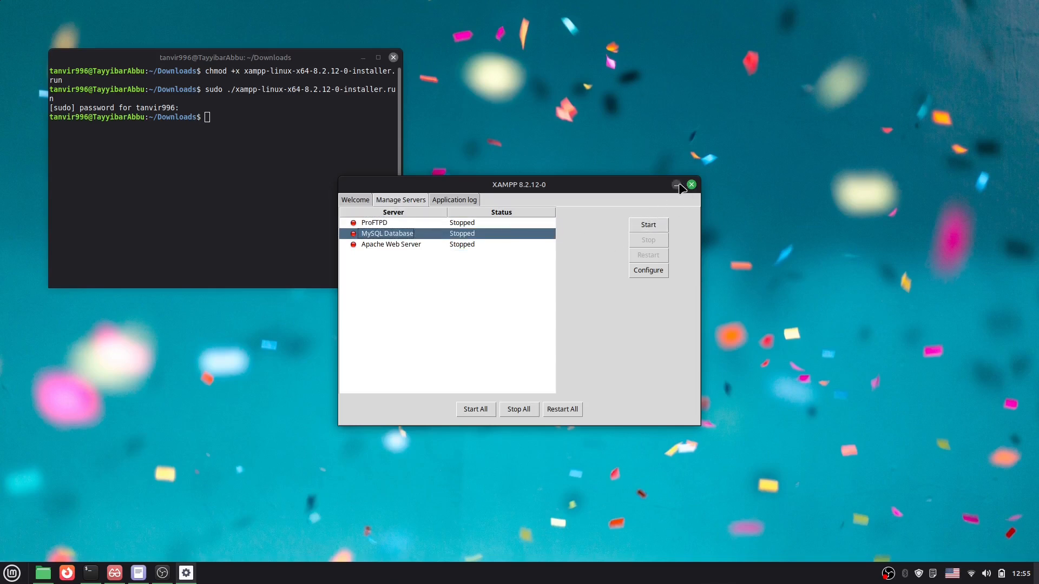
pyautogui.click(691, 184)
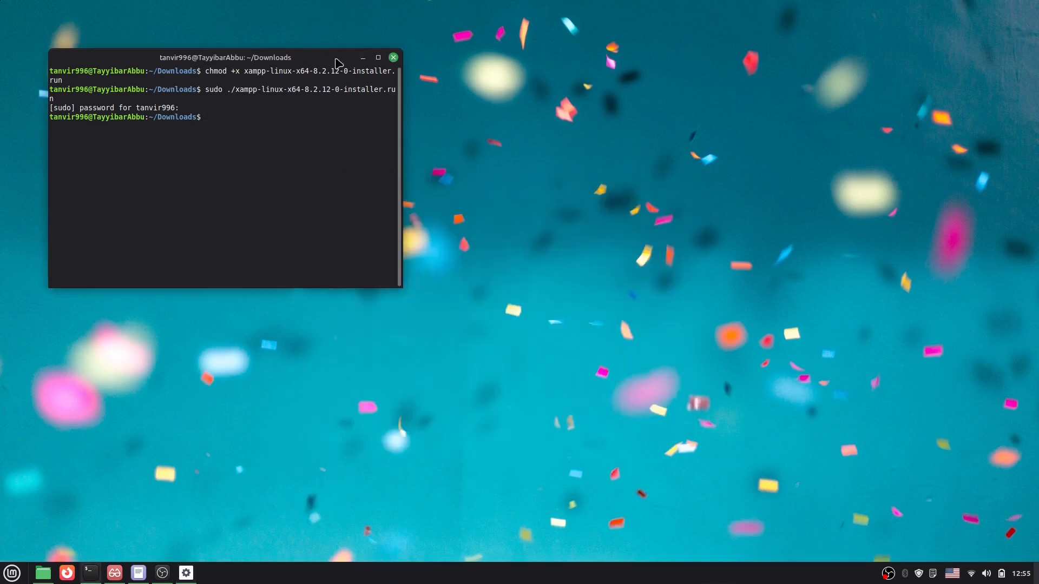
pyautogui.click(392, 57)
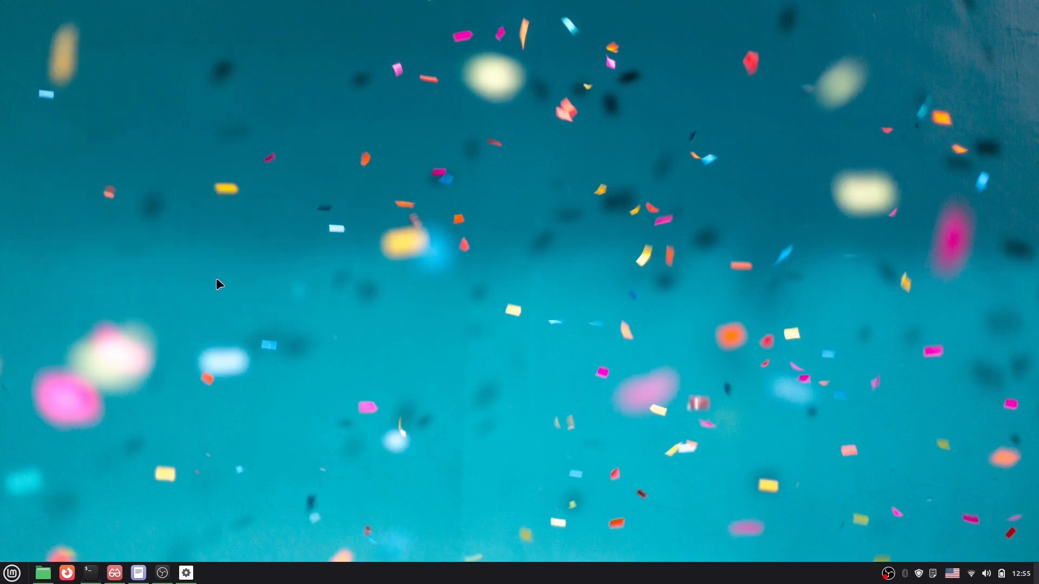
# - Browse in Nemo from File System through opt and lampp to htdocs
pyautogui.click(43, 573)
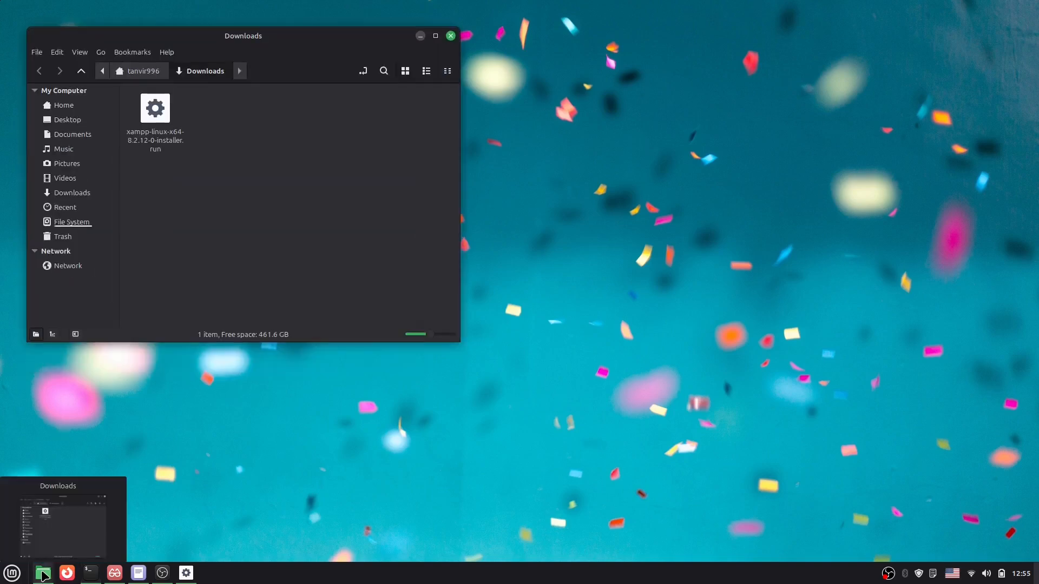
pyautogui.click(71, 222)
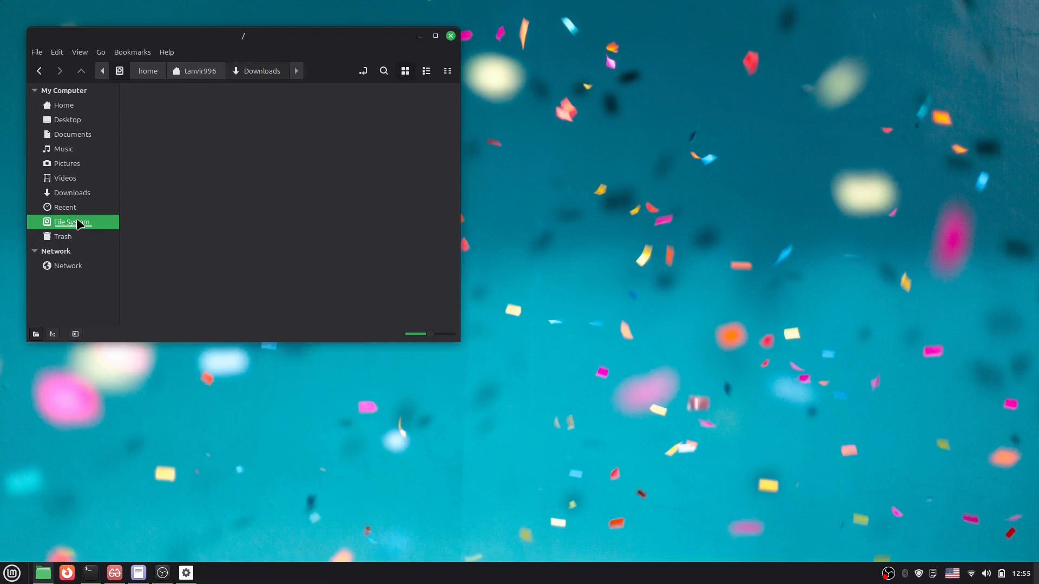
pyautogui.click(72, 222)
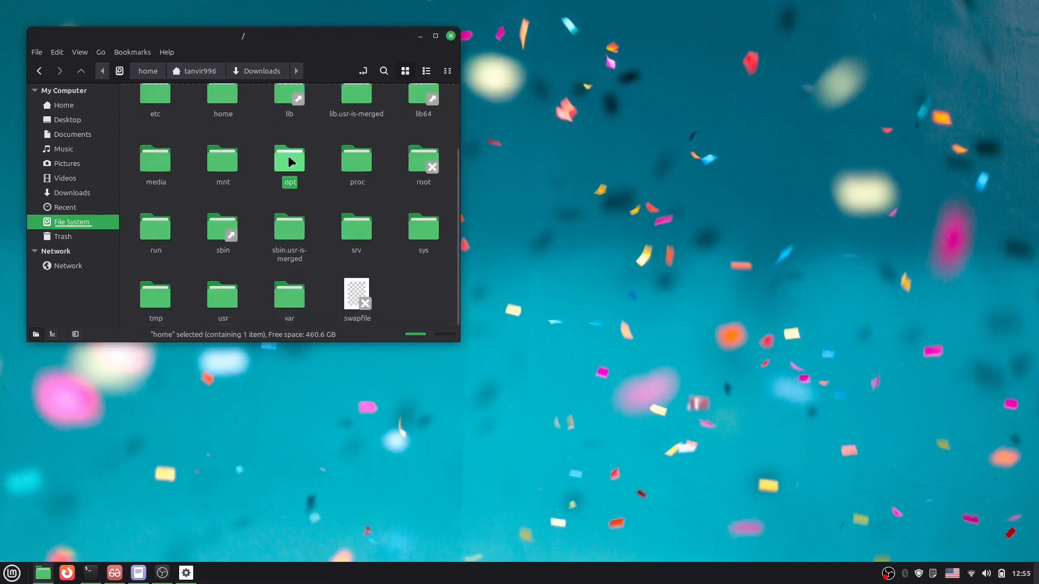
pyautogui.doubleClick(289, 160)
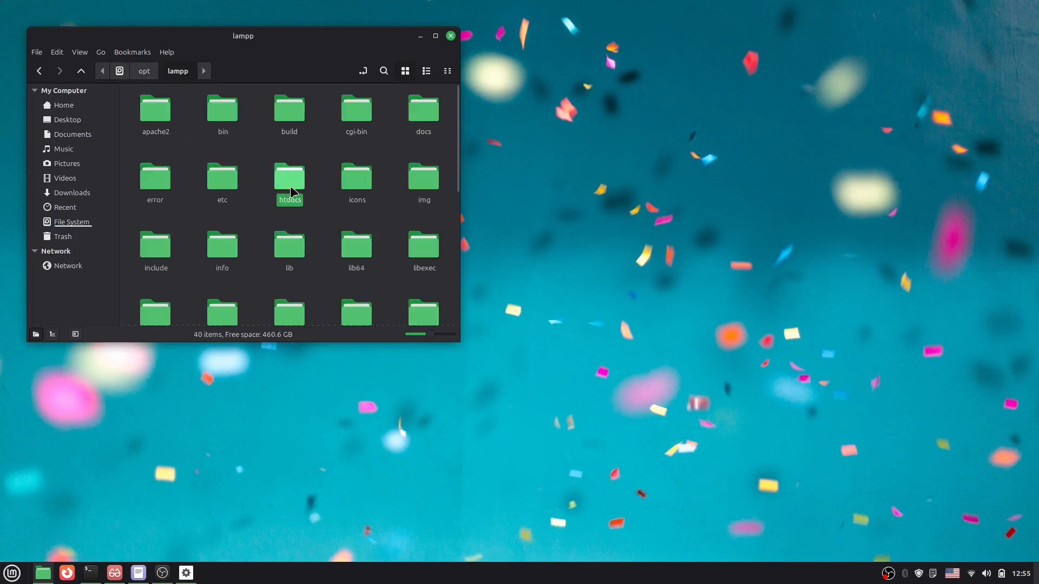
pyautogui.doubleClick(289, 179)
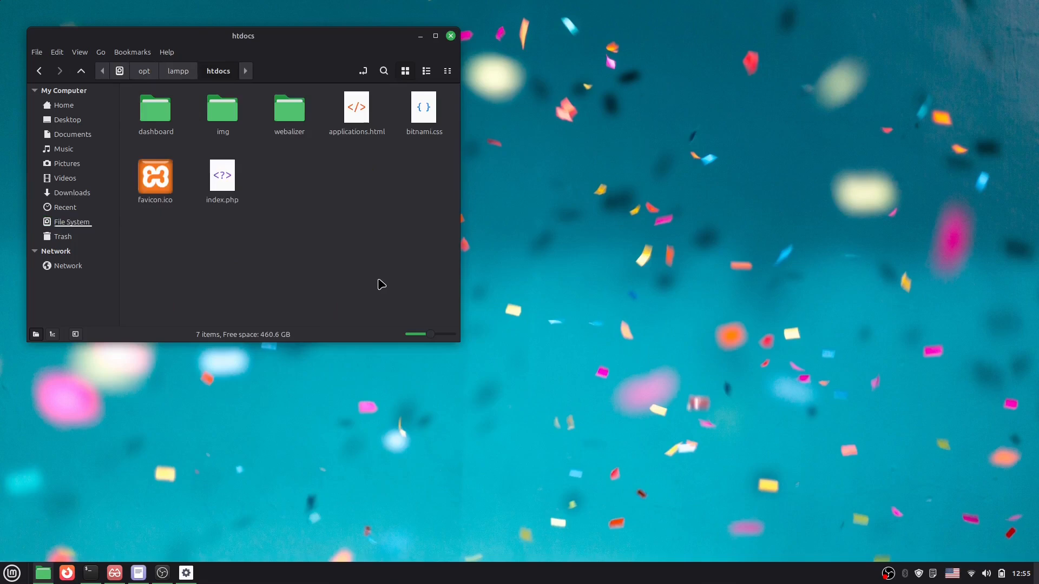
# - Check the htdocs context menus for delete and new folder permissions
pyautogui.press('ctrl+a')
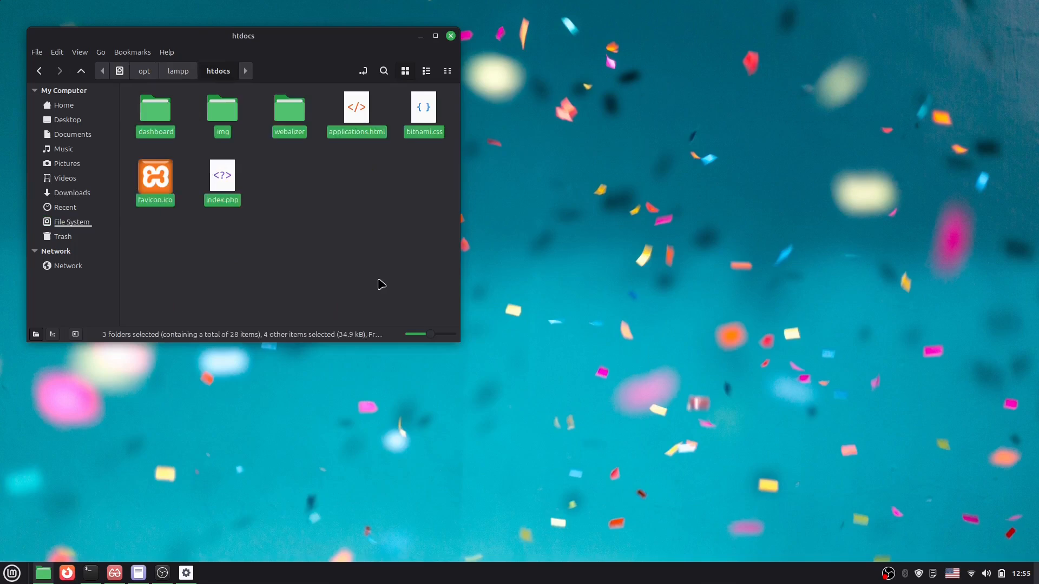
pyautogui.moveTo(345, 198)
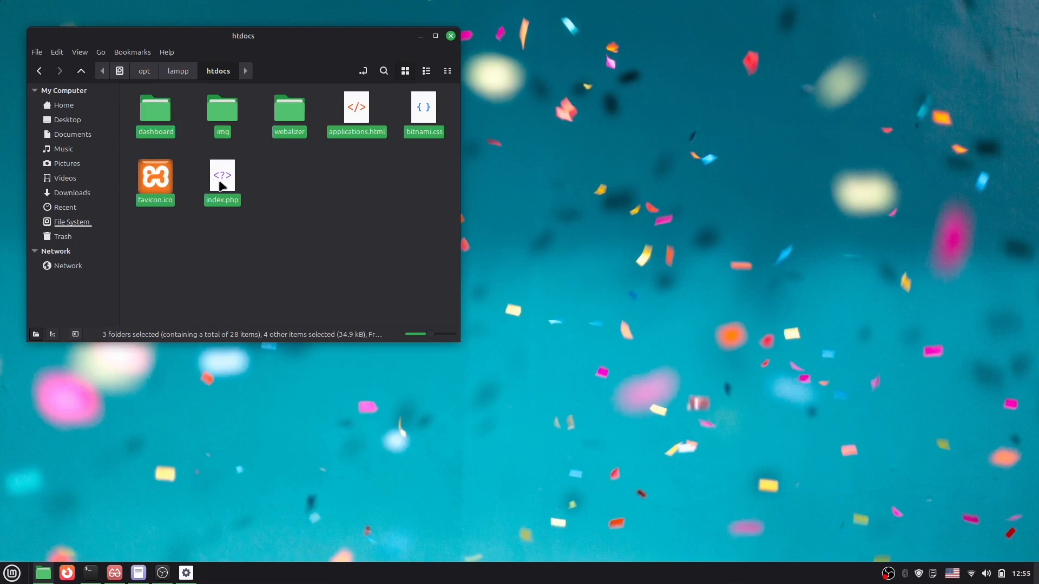
pyautogui.rightClick(222, 175)
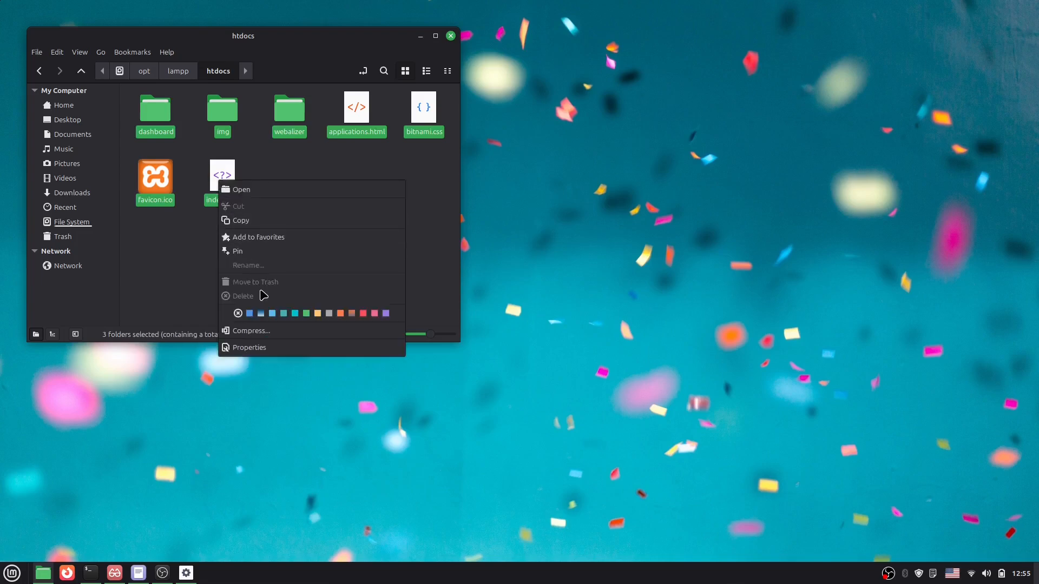
pyautogui.click(181, 257)
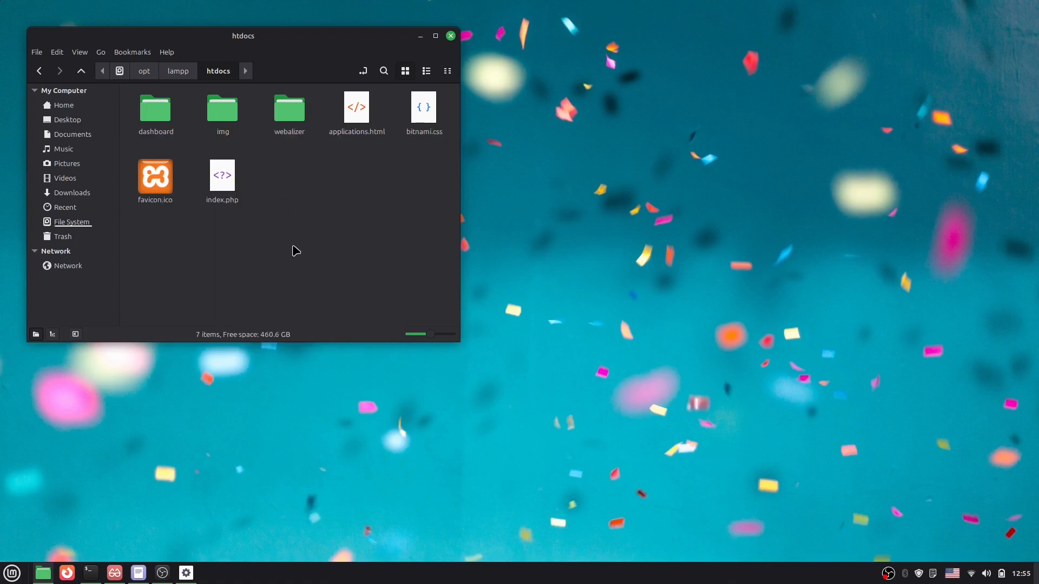
pyautogui.rightClick(296, 250)
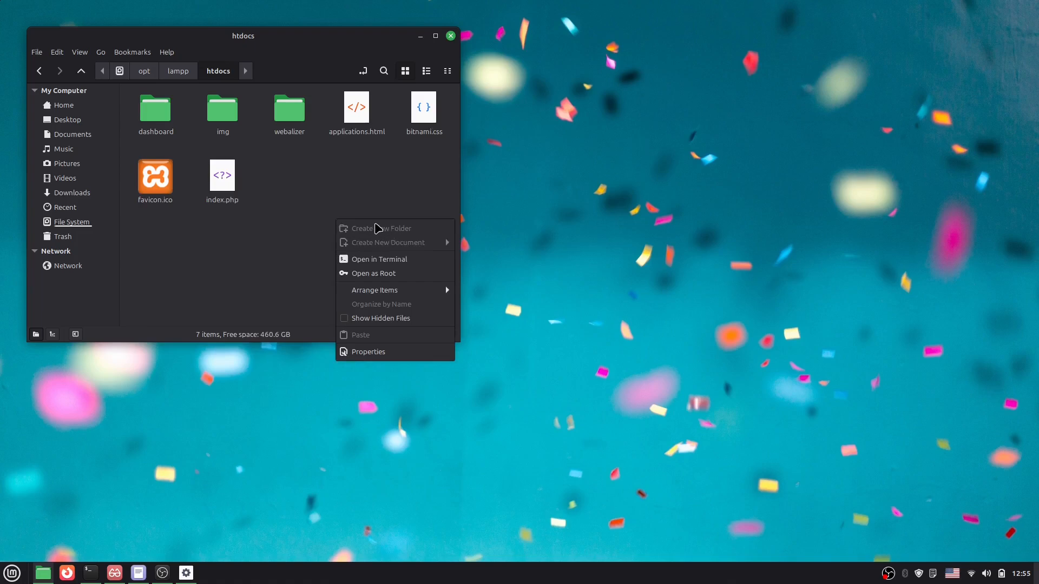
pyautogui.click(304, 197)
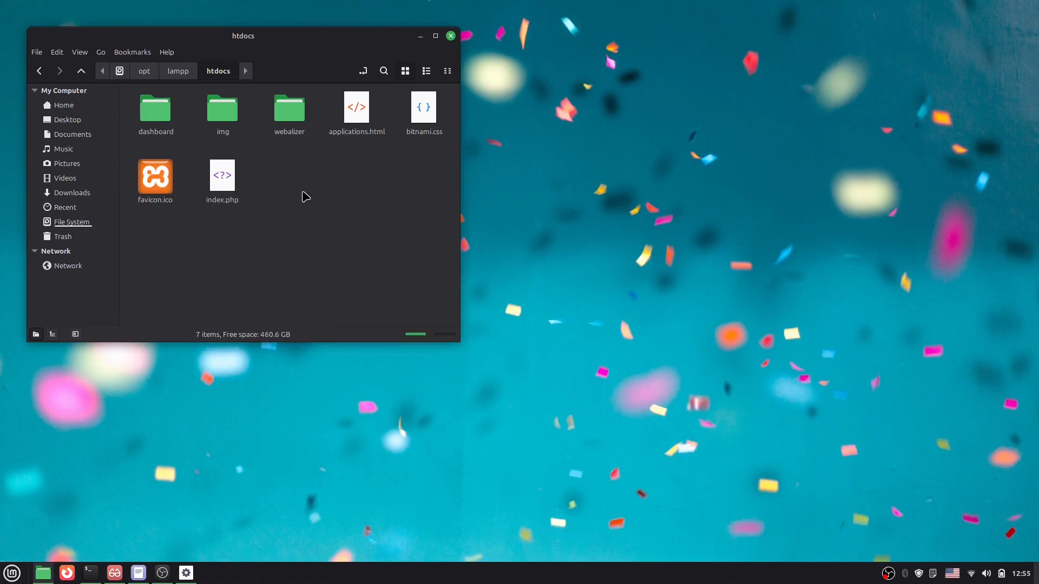
pyautogui.moveTo(369, 238)
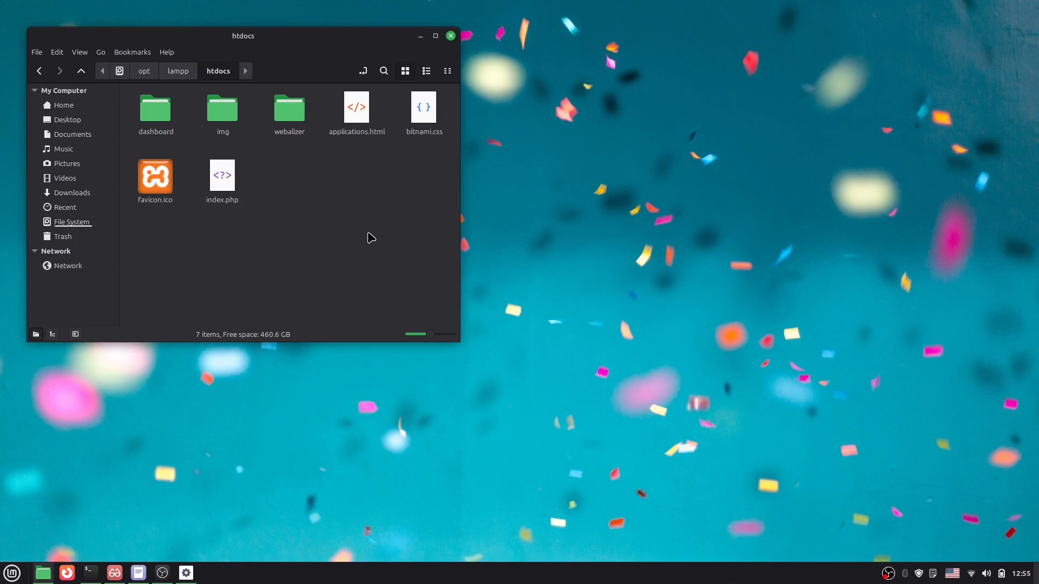
pyautogui.moveTo(159, 458)
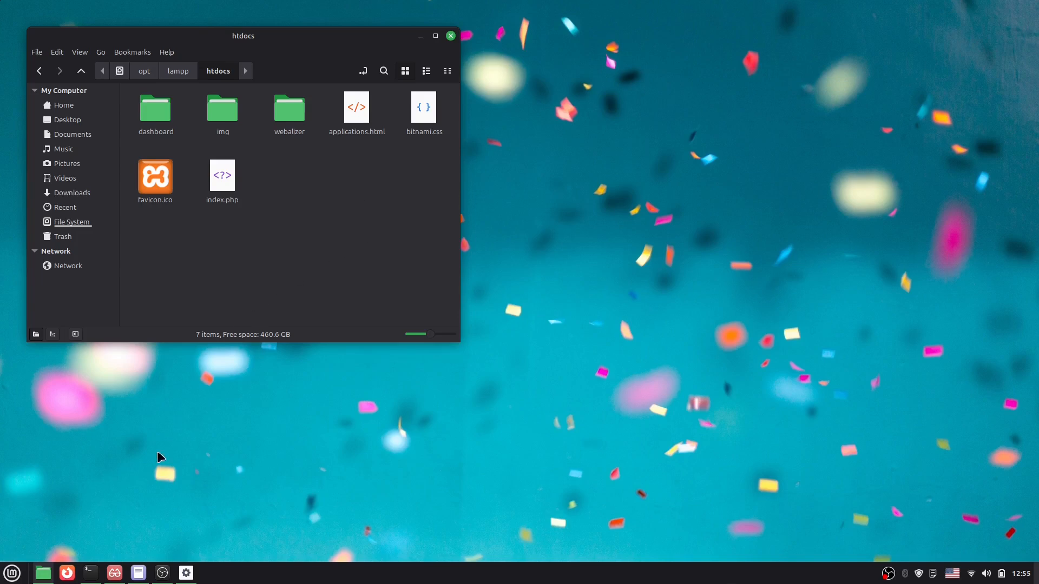
pyautogui.click(185, 572)
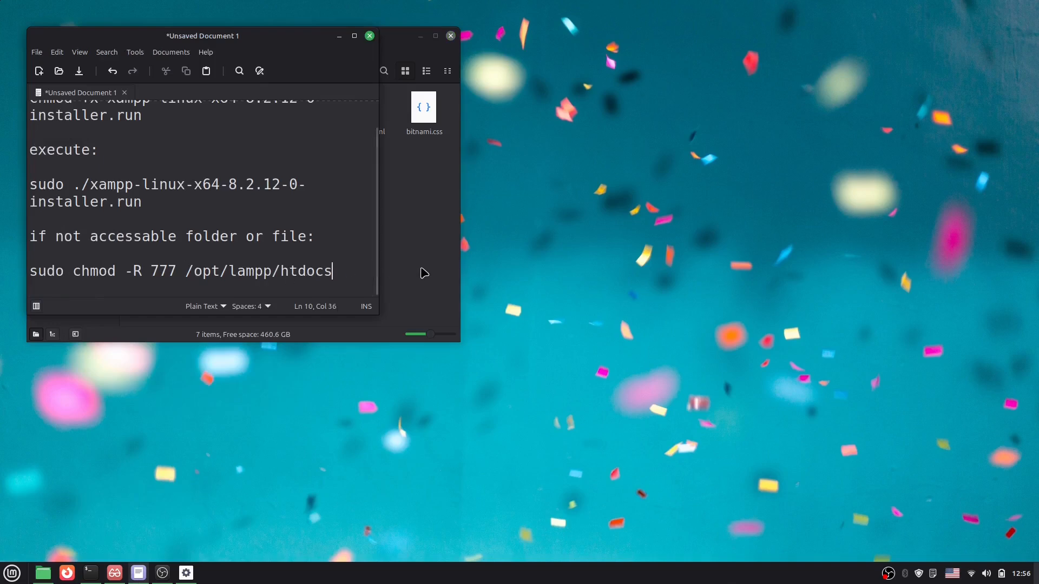
pyautogui.moveTo(241, 262)
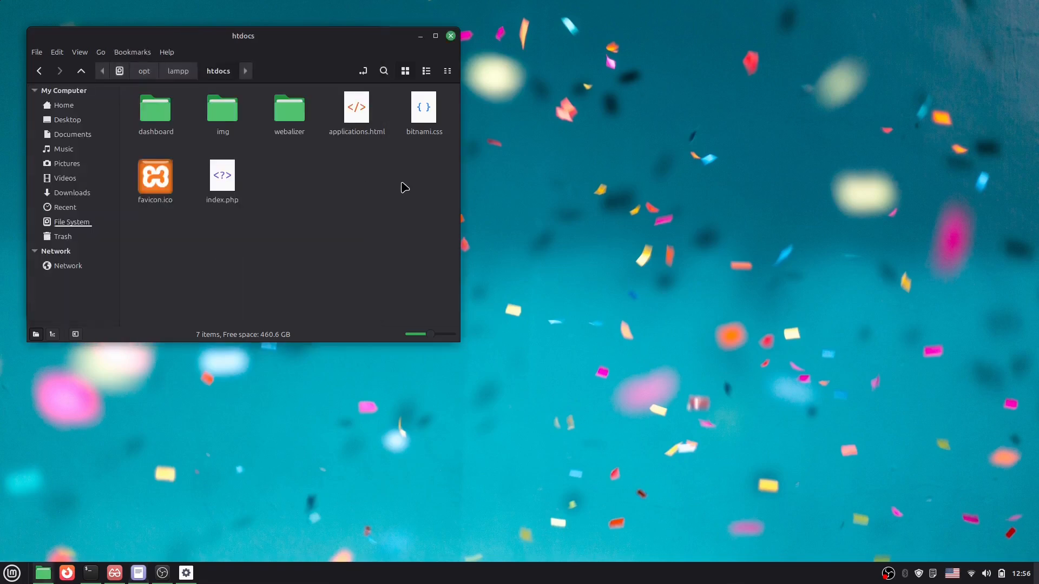
pyautogui.rightClick(404, 188)
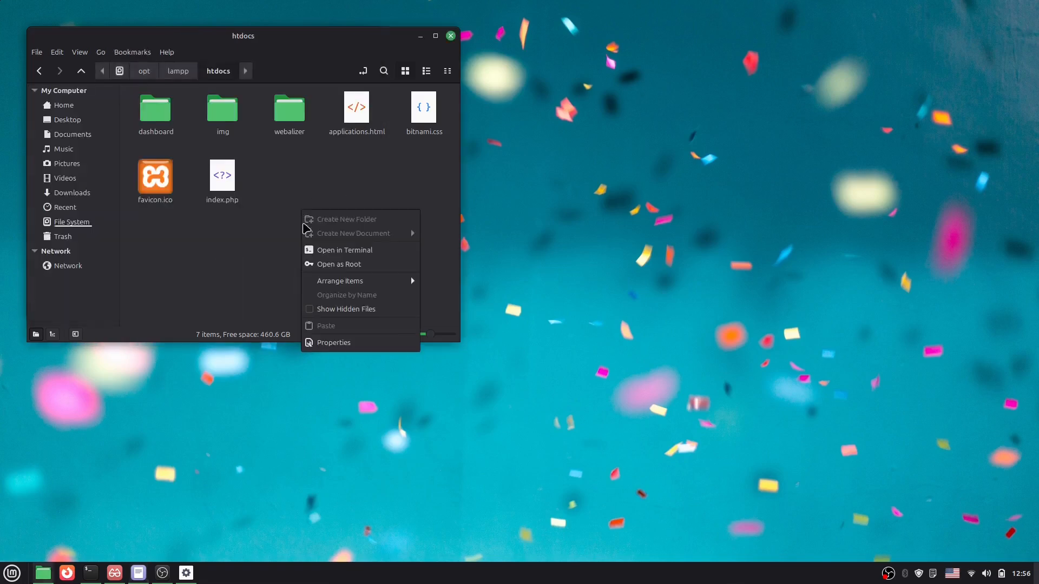
# - Open a terminal in htdocs and start typing sudo chmod -R 777
pyautogui.click(345, 250)
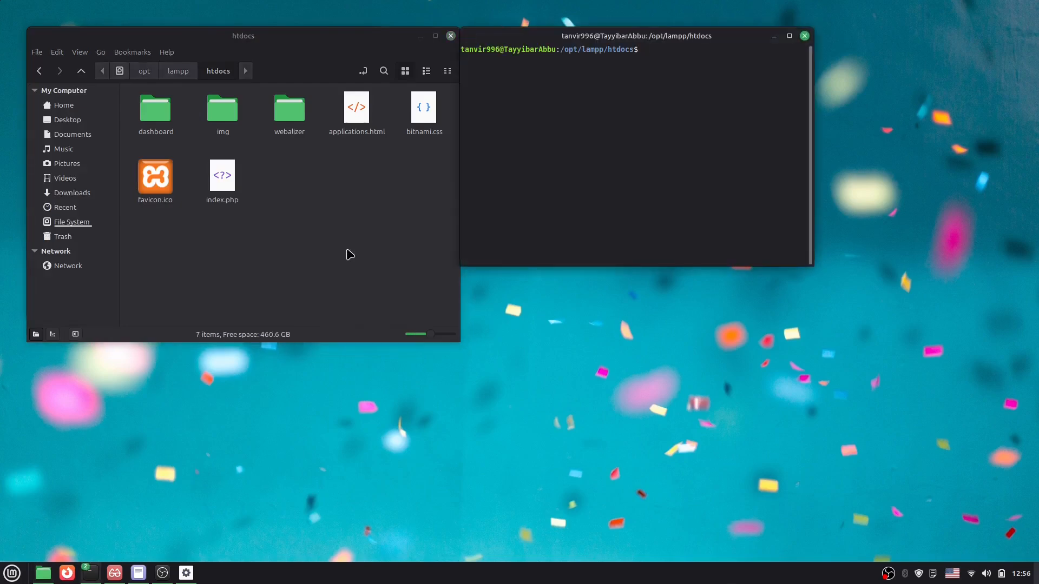
pyautogui.write('sudo')
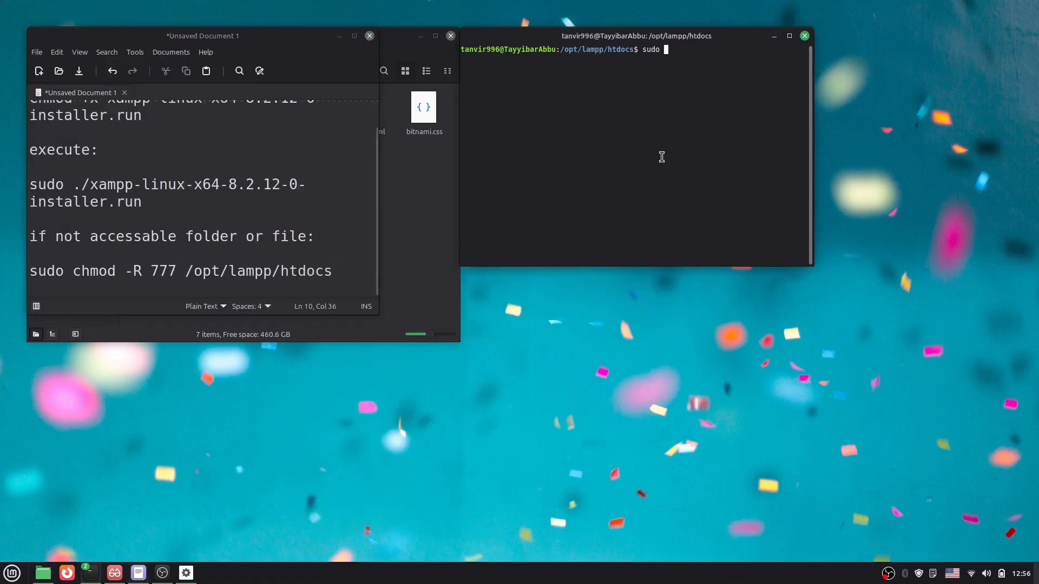
pyautogui.write('chmod')
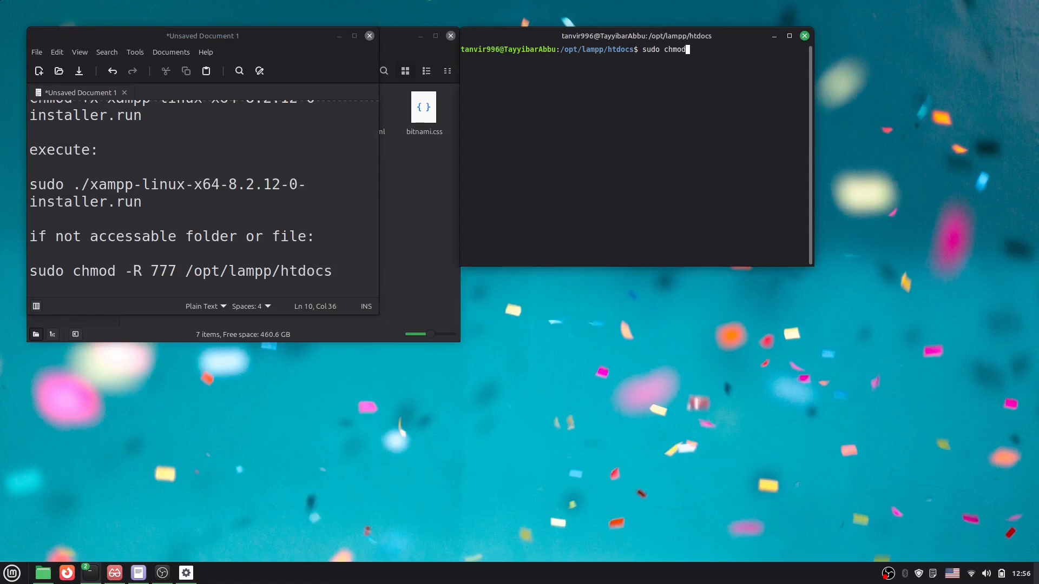
pyautogui.write('-')
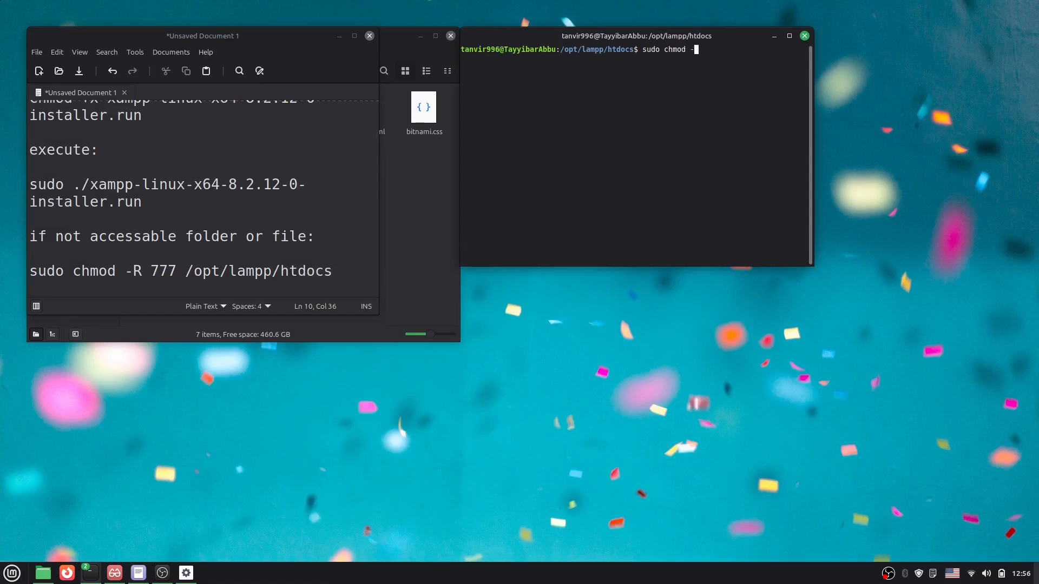
pyautogui.write('R')
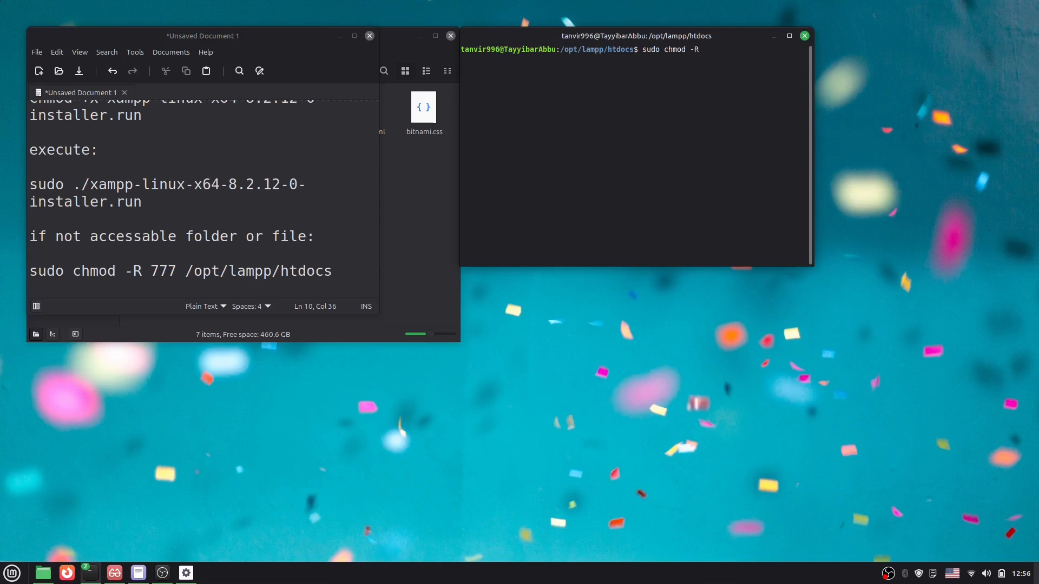
pyautogui.write('777')
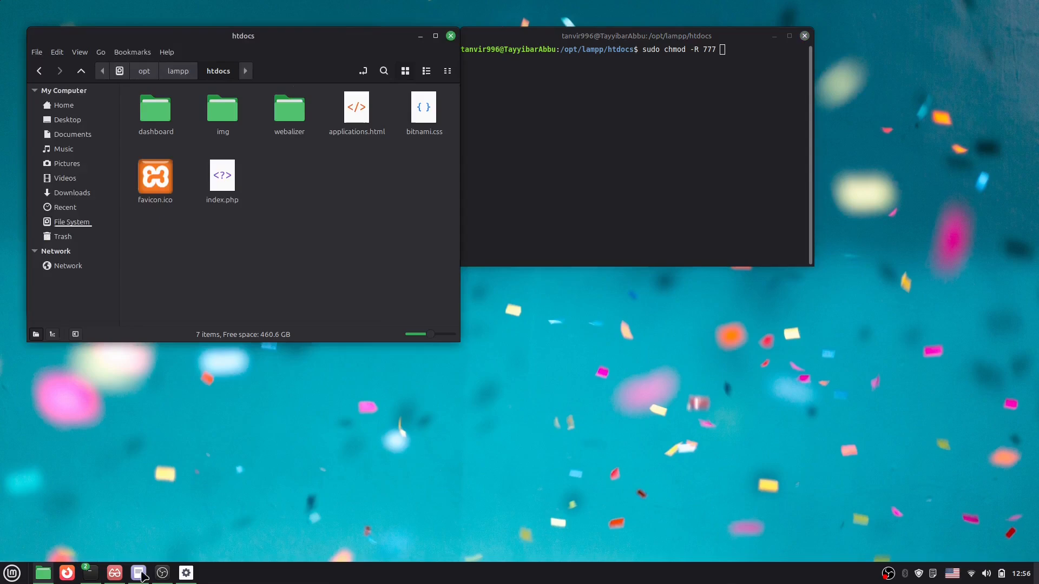
# - Finish the /opt/lampp/htdocs path, run the command and enter the sudo password
pyautogui.click(138, 573)
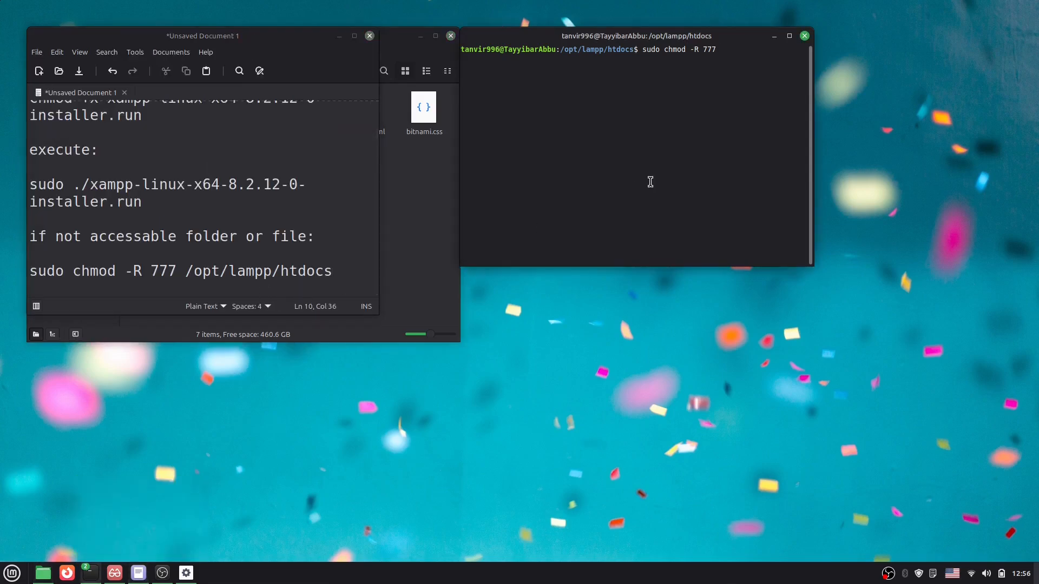
pyautogui.write('/opt/')
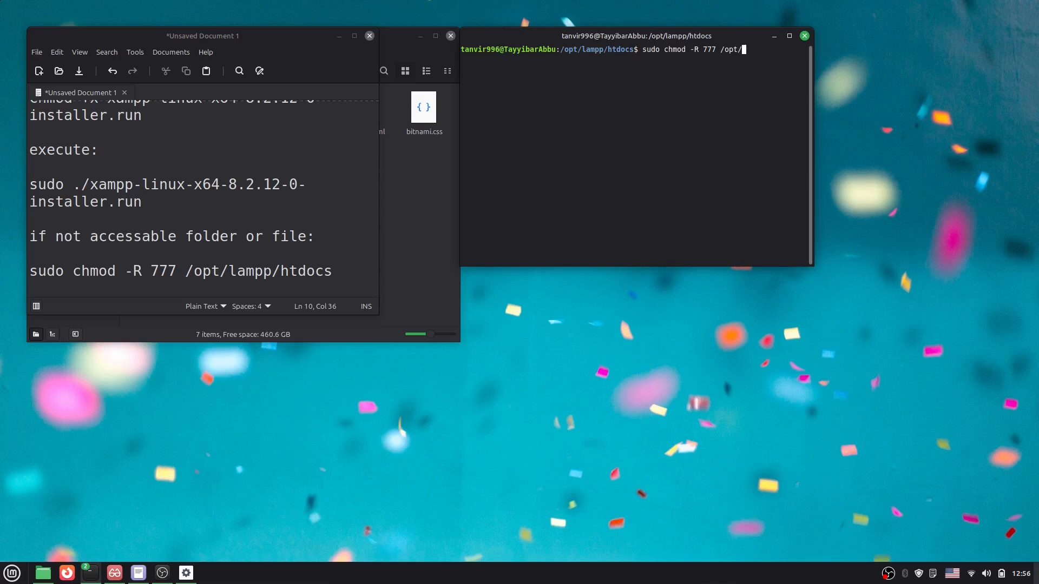
pyautogui.write('laap')
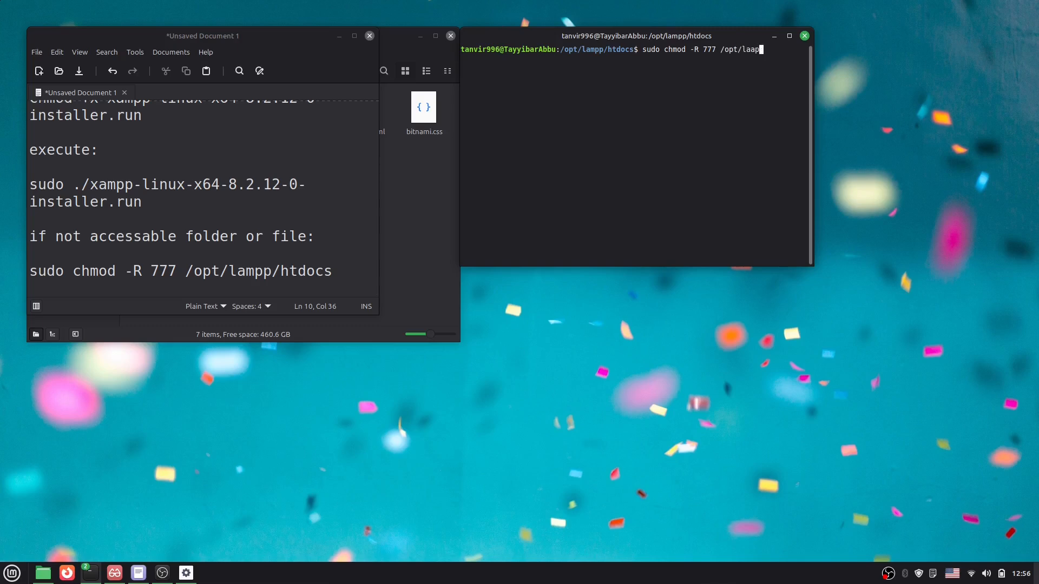
pyautogui.press('BackSpace')
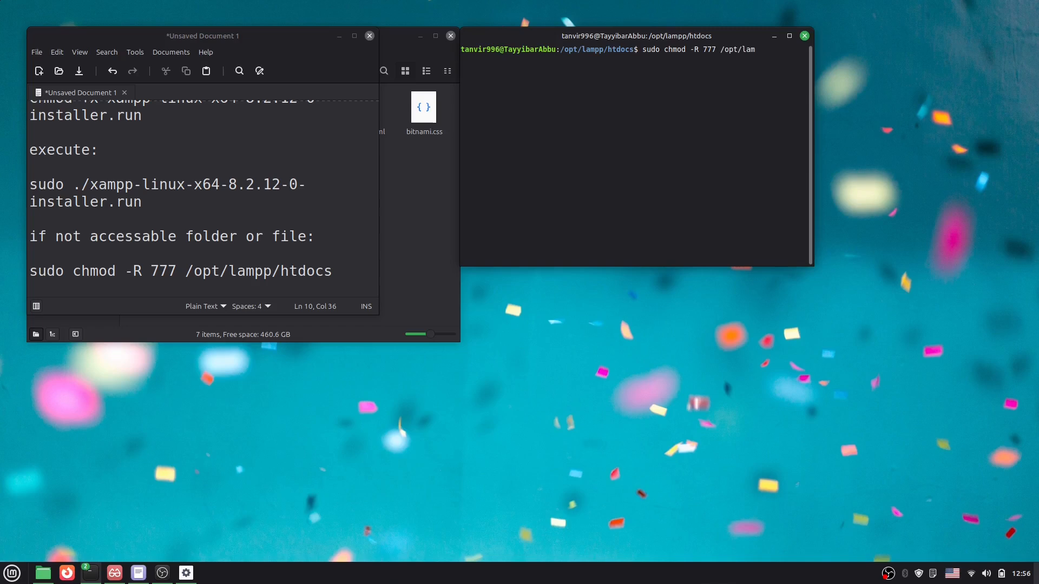
pyautogui.write('pp/htdocs')
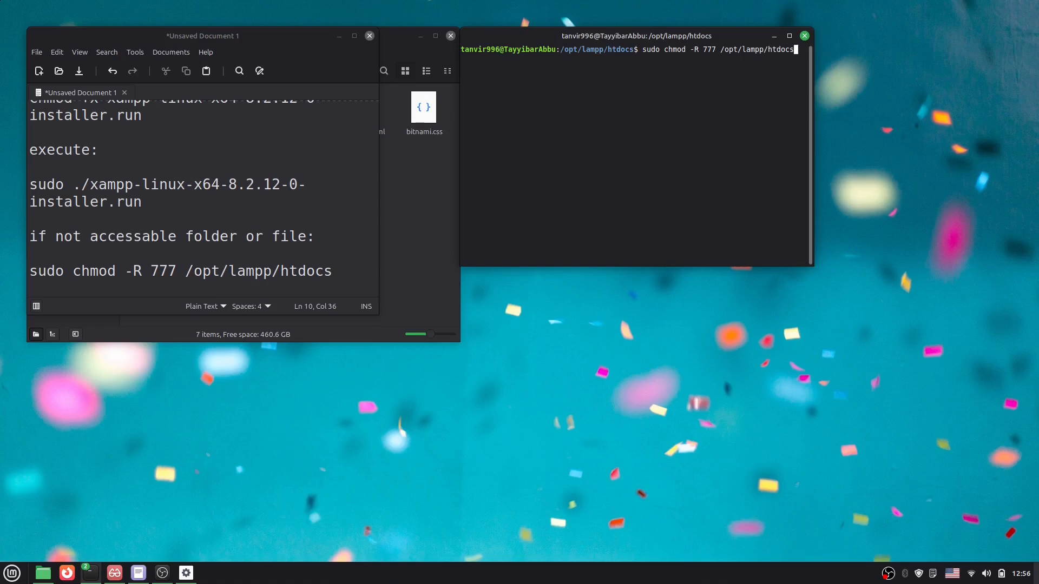
pyautogui.press('Return')
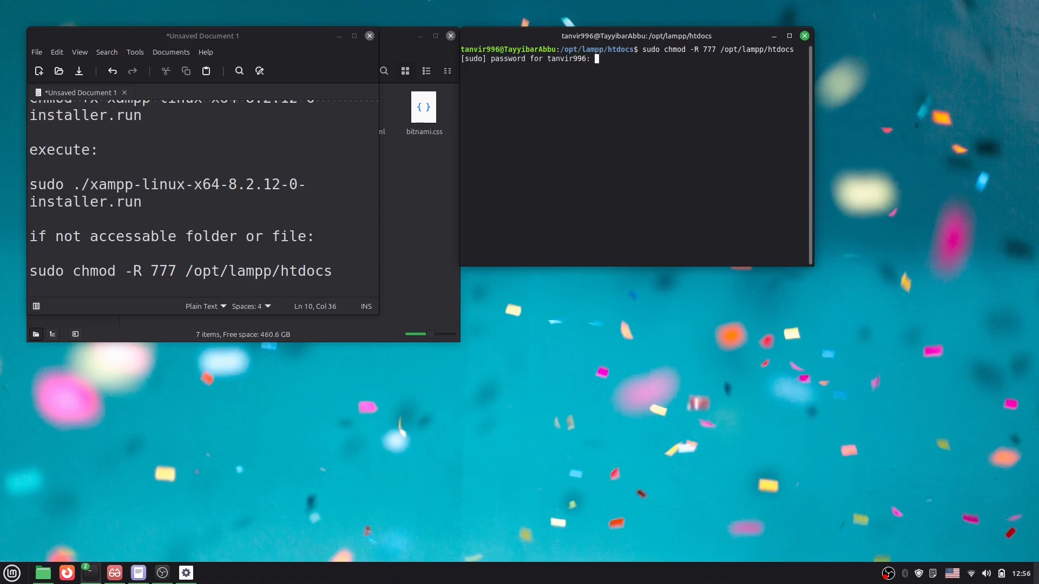
pyautogui.press('Return')
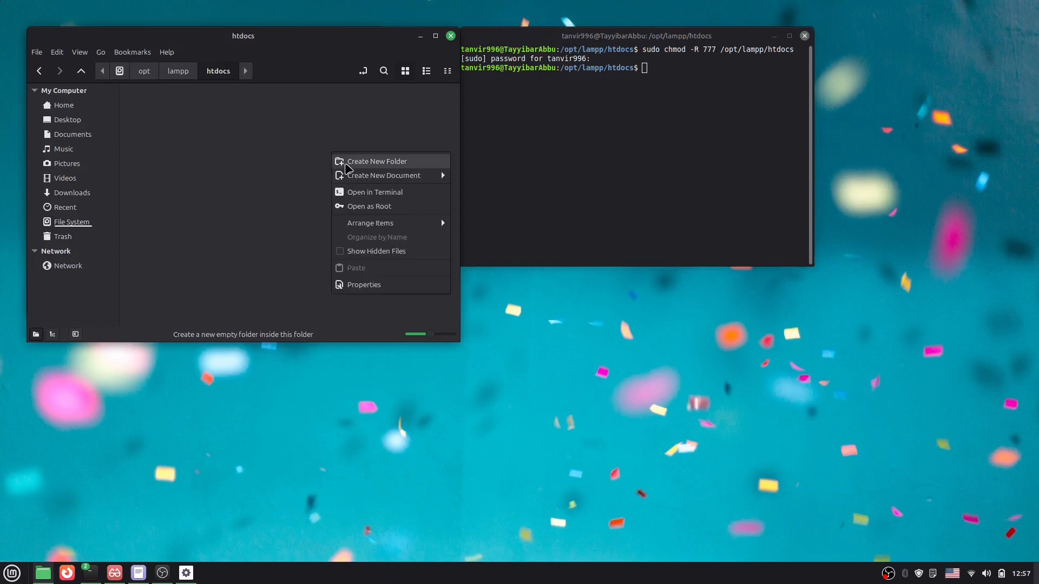
# - Create a new folder named testphp inside htdocs
pyautogui.click(377, 161)
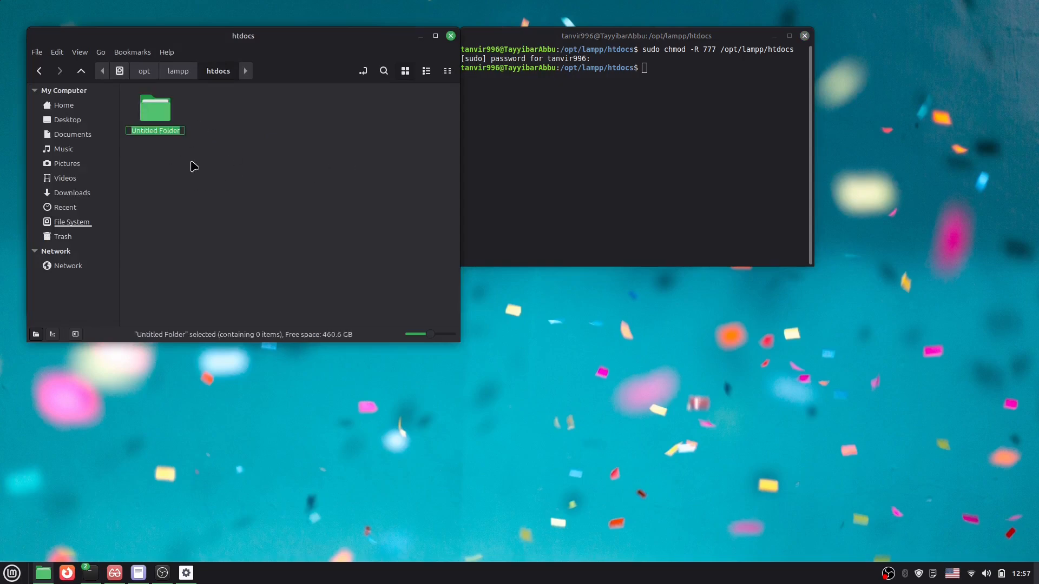
pyautogui.write('testphp')
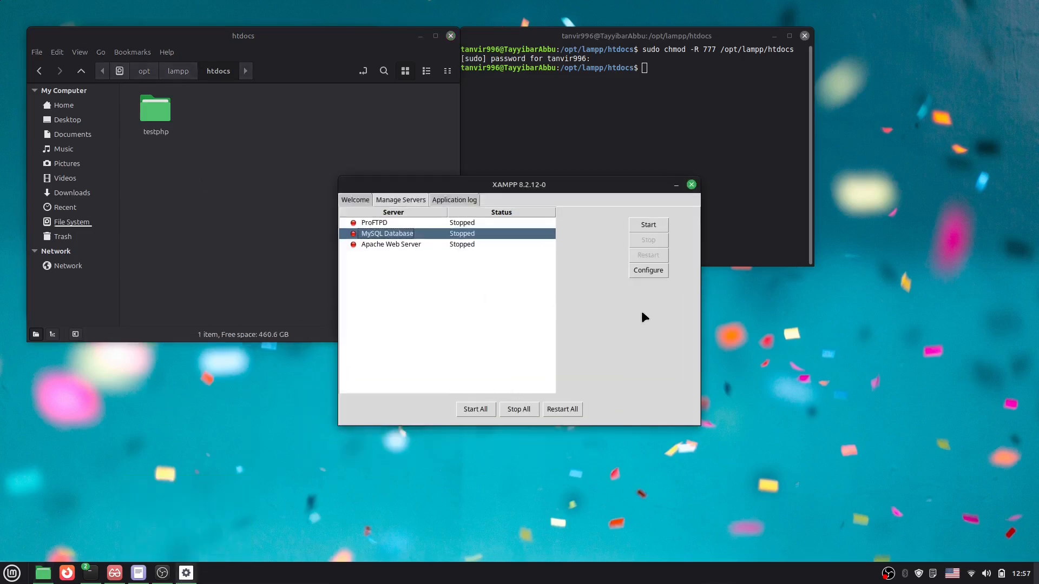
# - Close the XAMPP control panel and confirm quitting with Yes
pyautogui.click(690, 184)
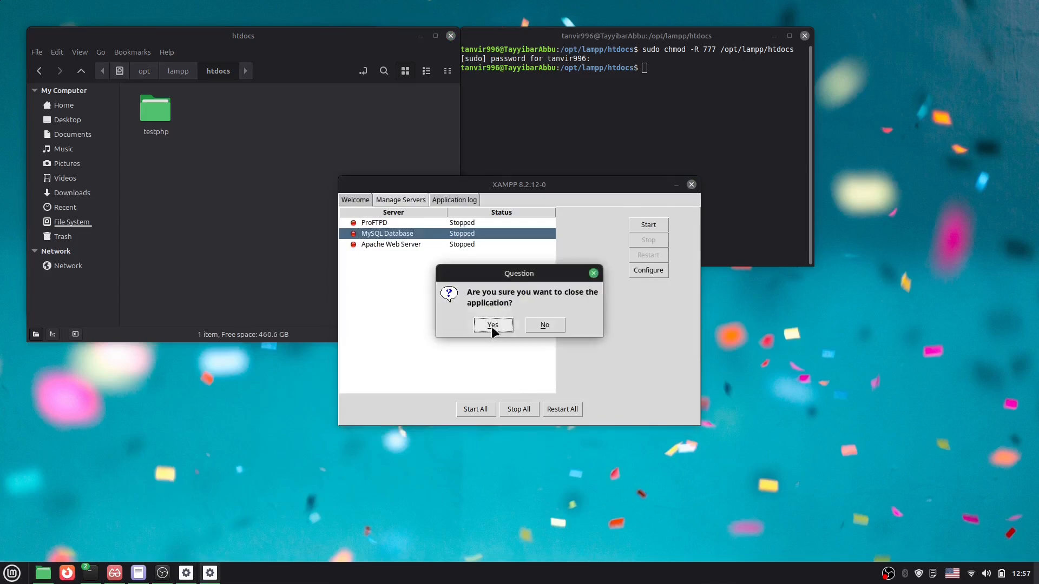
pyautogui.click(492, 324)
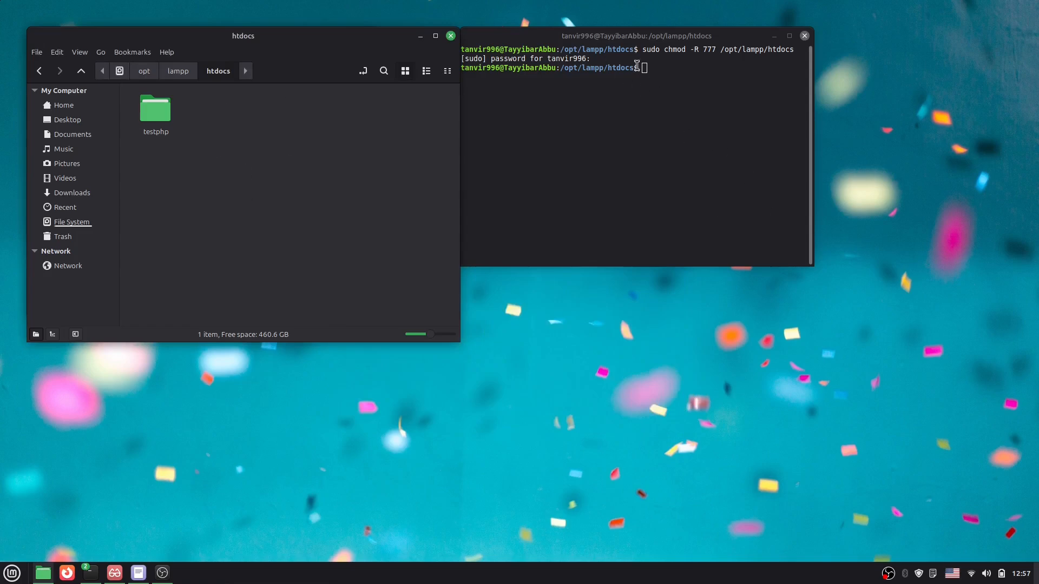
# - Move up to /opt/lampp with cd .. and list its contents with ls
pyautogui.write('cd')
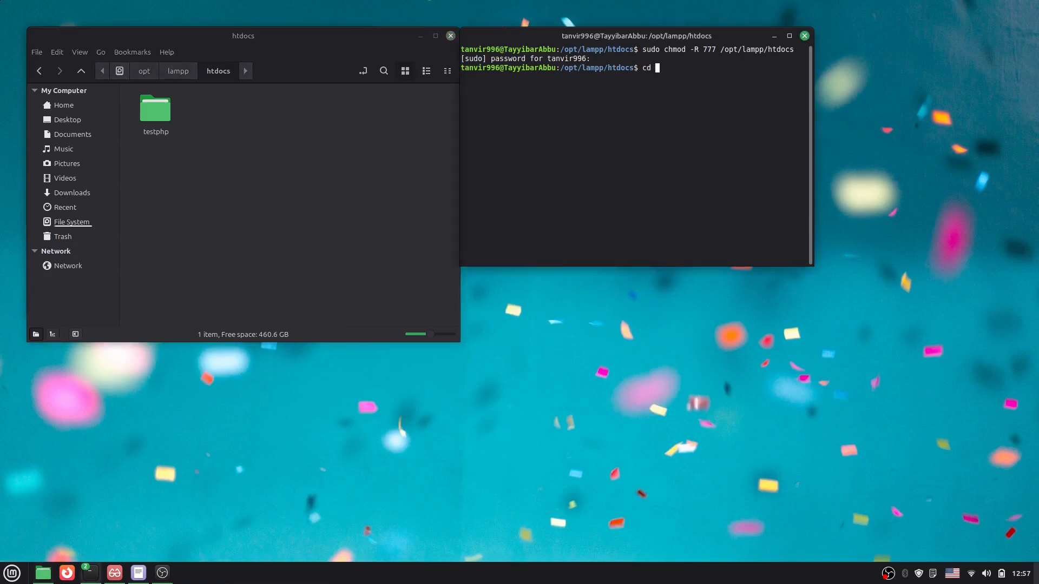
pyautogui.write('..')
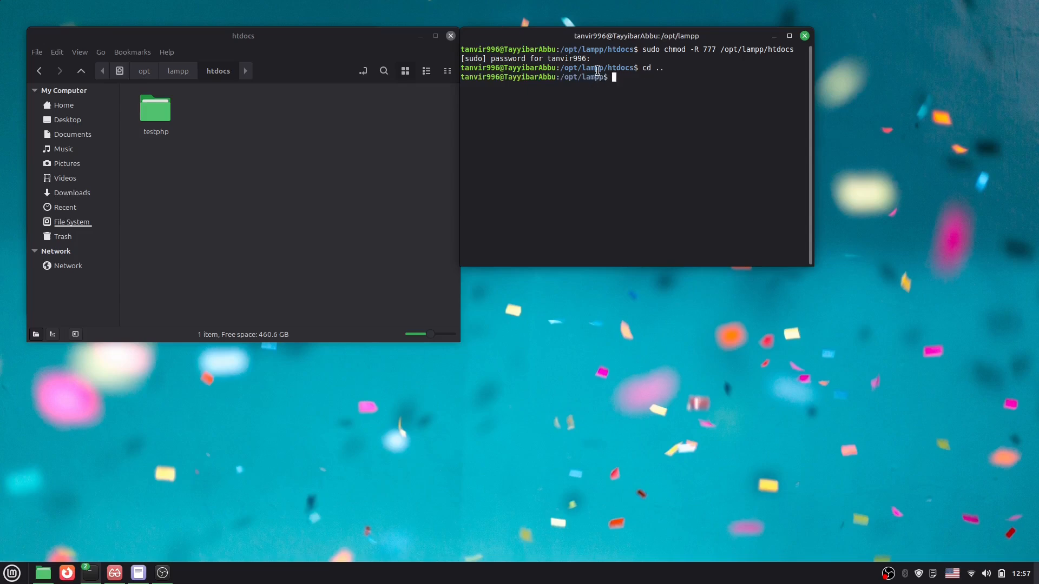
pyautogui.click(39, 71)
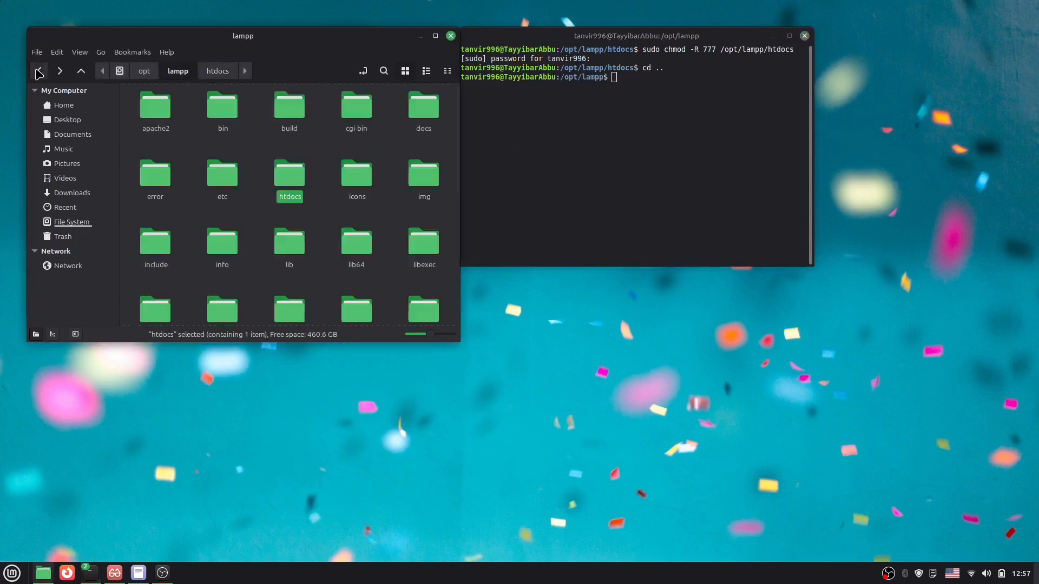
pyautogui.scroll(-3)
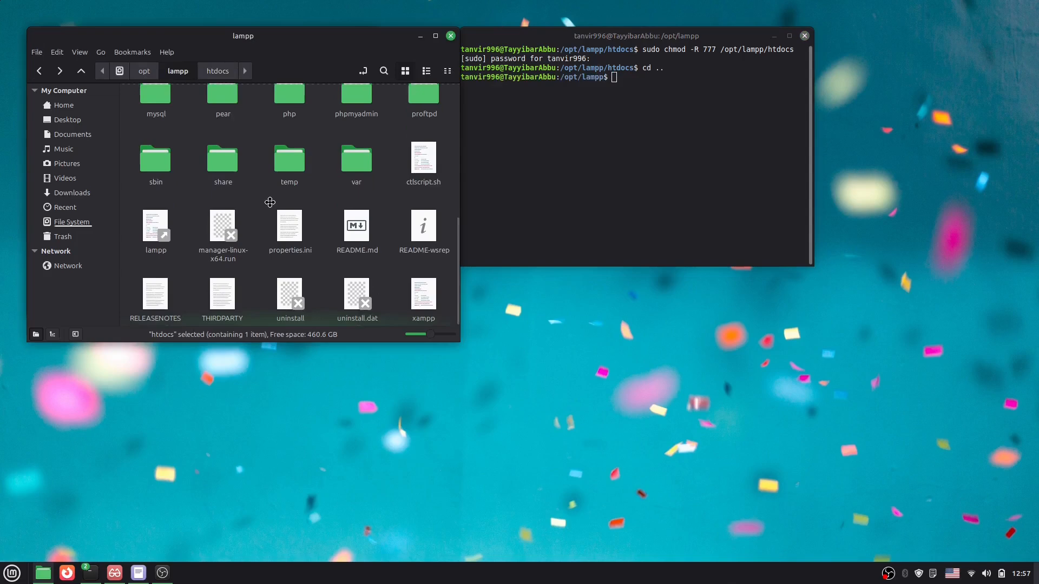
pyautogui.write('ls')
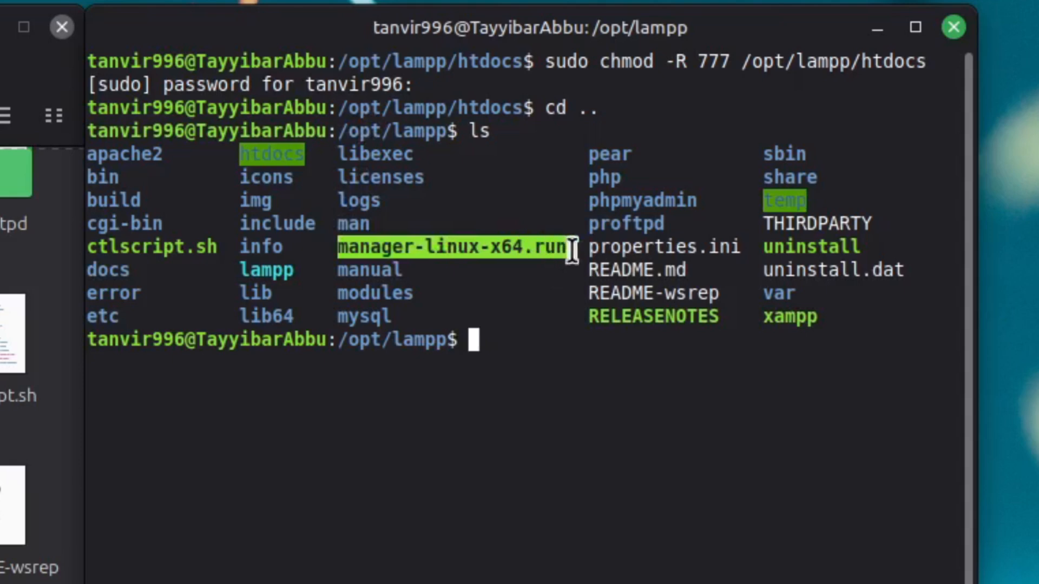
# - Copy manager-linux-x64.run from the listing and run it with sudo ./
pyautogui.rightClick(570, 255)
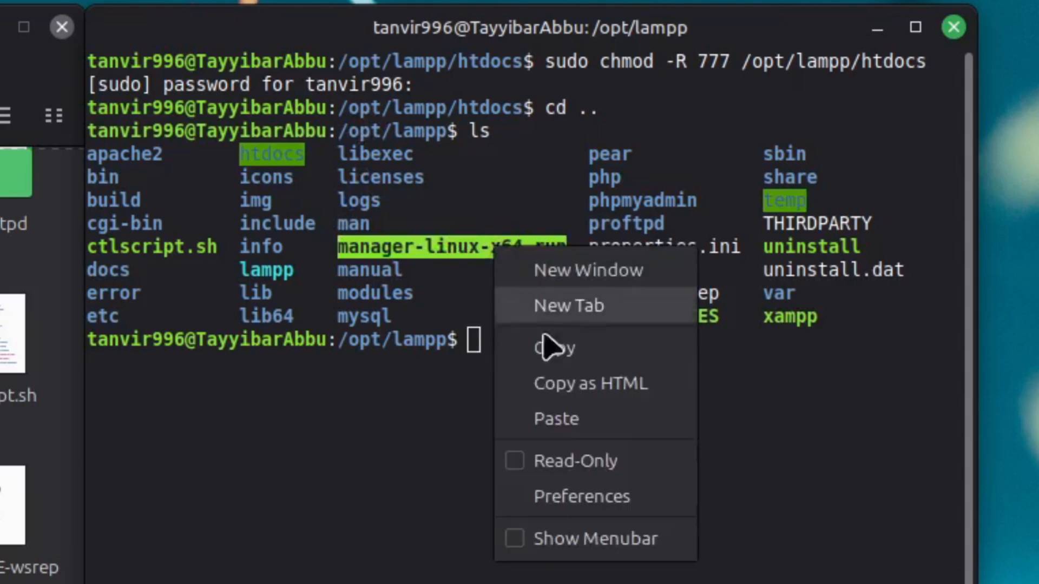
pyautogui.click(543, 351)
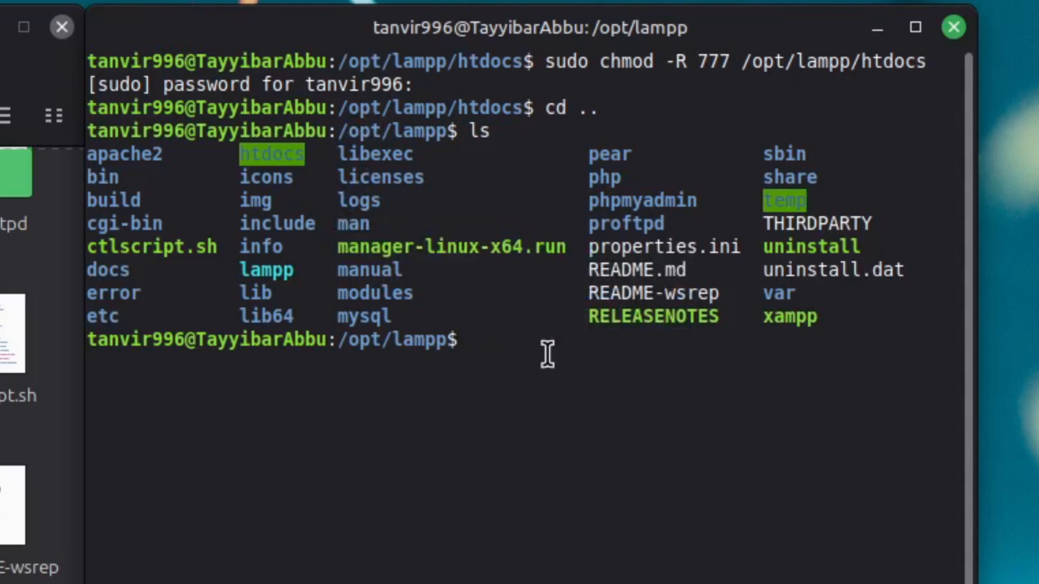
pyautogui.write('sudo')
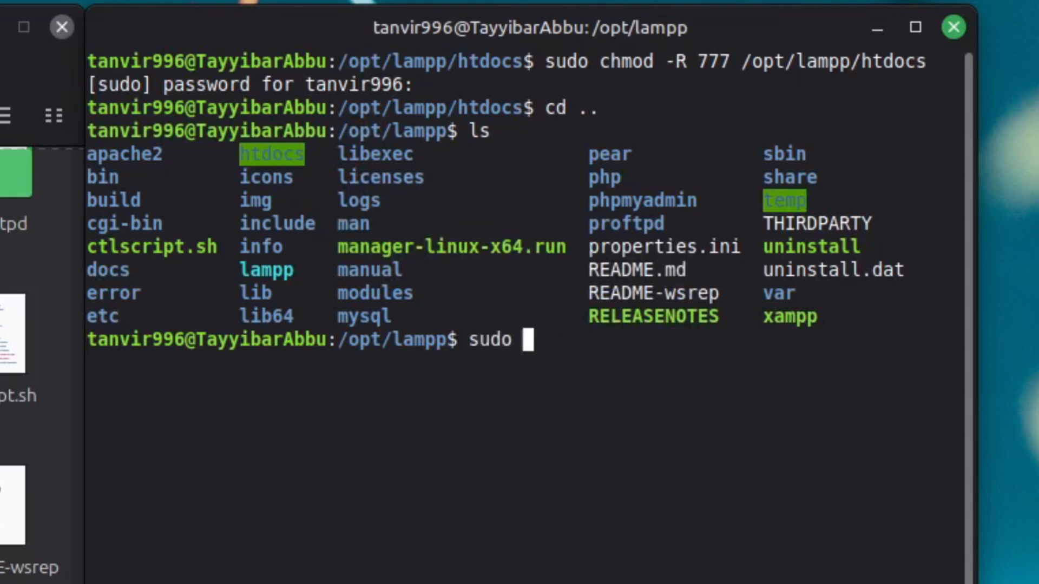
pyautogui.write('./')
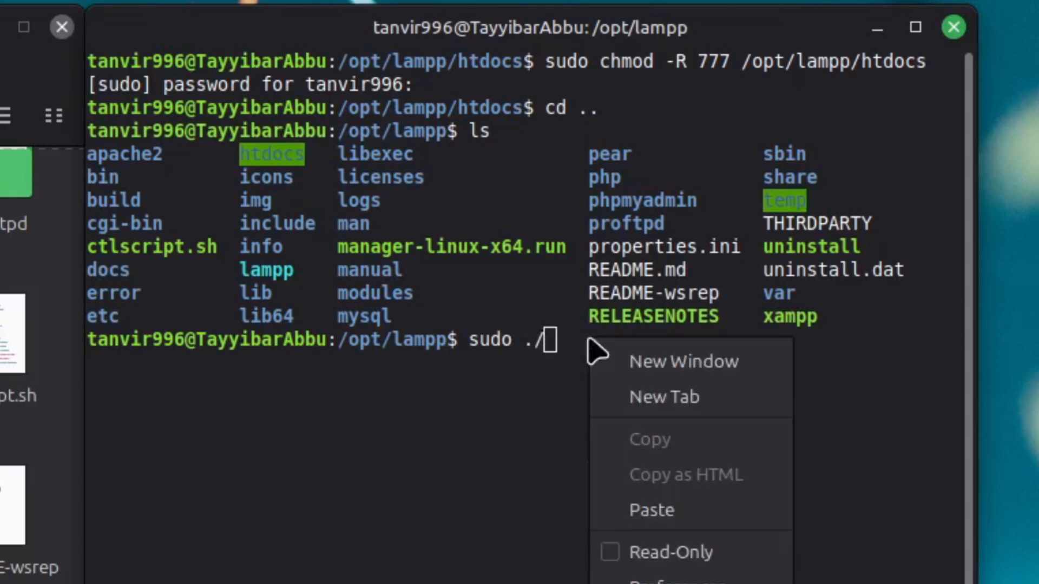
pyautogui.click(650, 510)
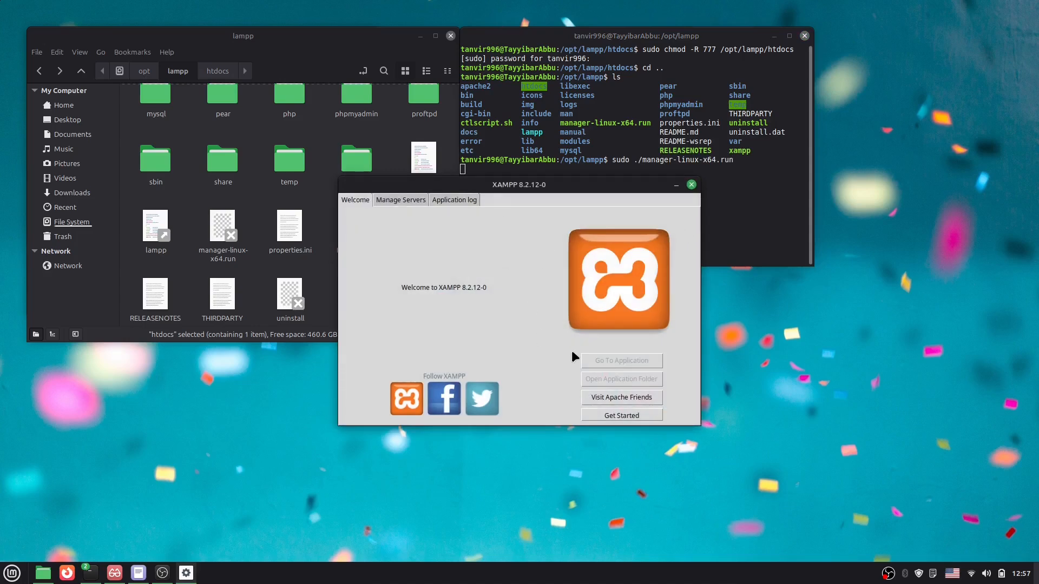
# - Start Apache Web Server from XAMPP's server list and begin entering localhost in Firefox
pyautogui.click(399, 200)
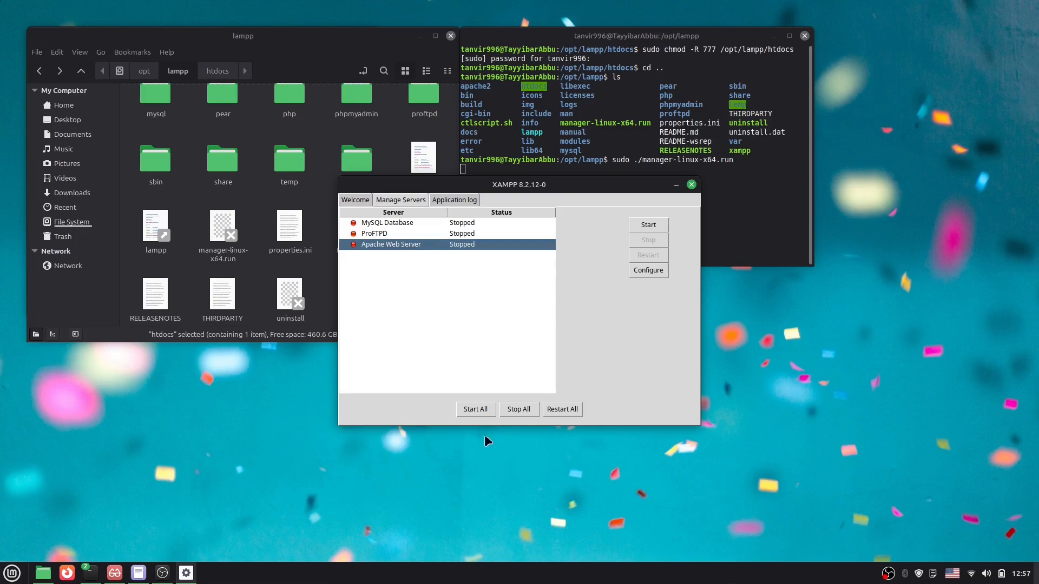
pyautogui.click(647, 224)
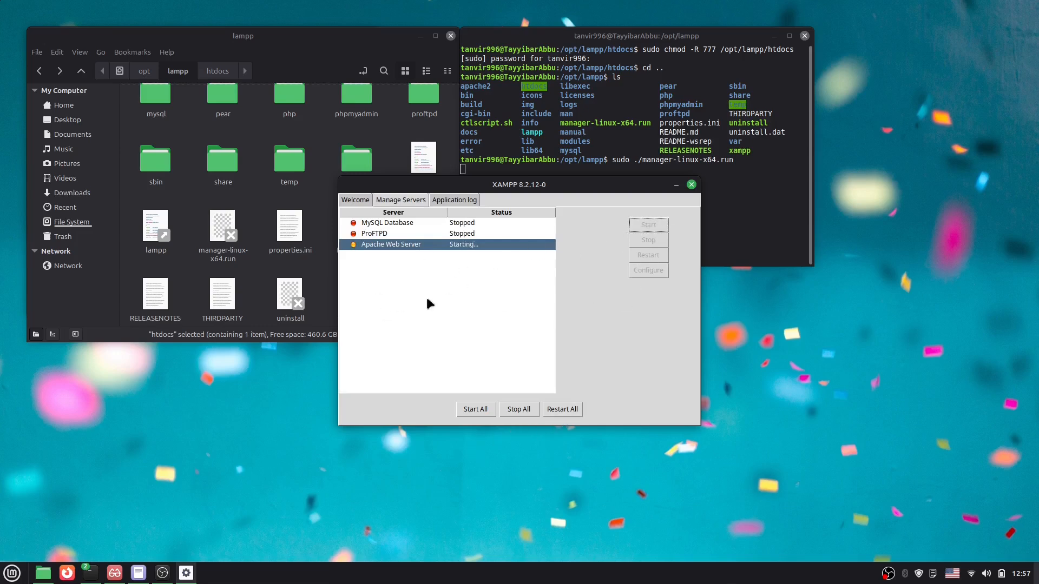
pyautogui.moveTo(427, 294)
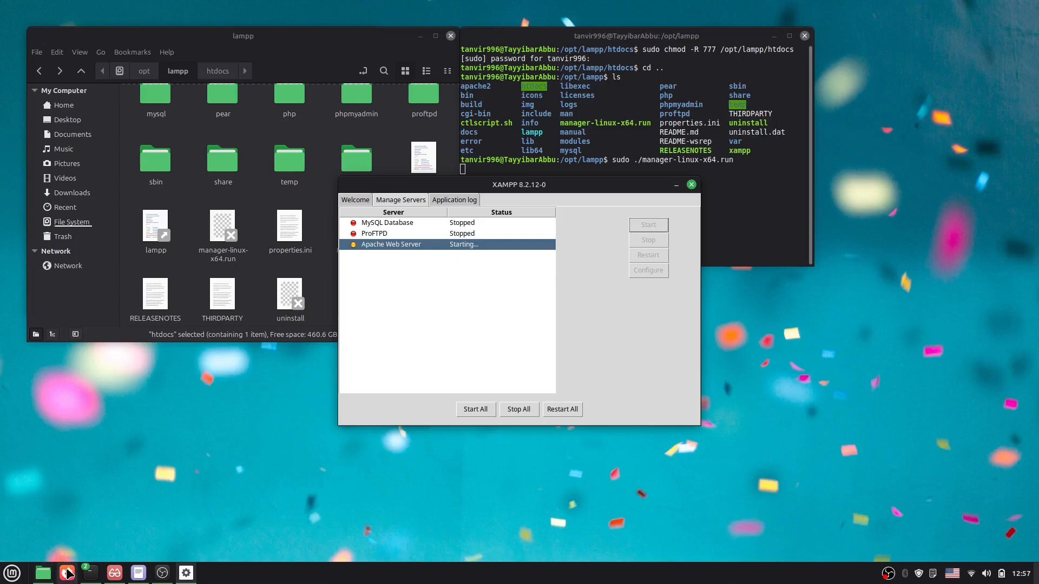
pyautogui.write('localhost')
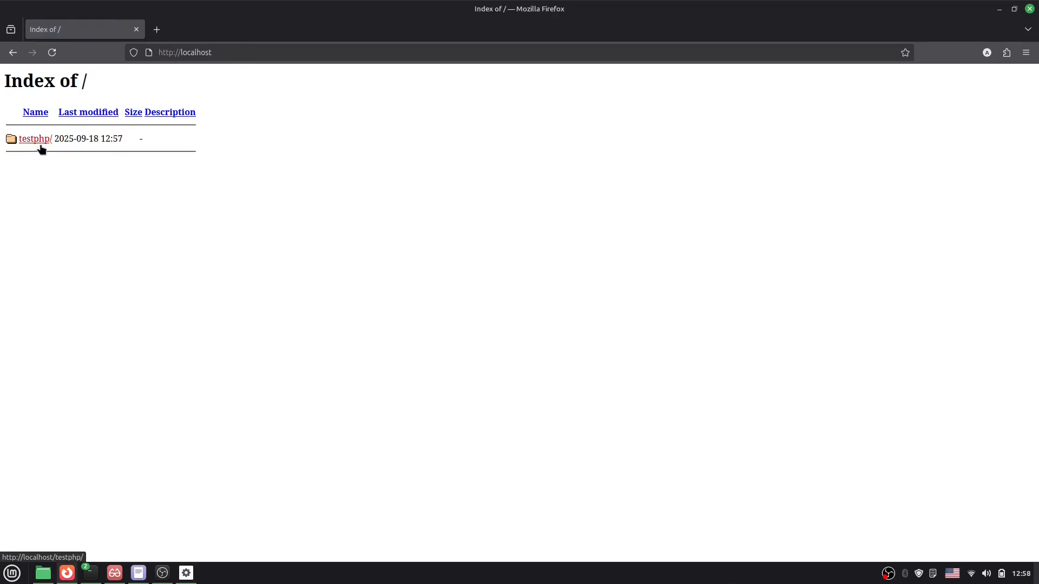
pyautogui.click(35, 139)
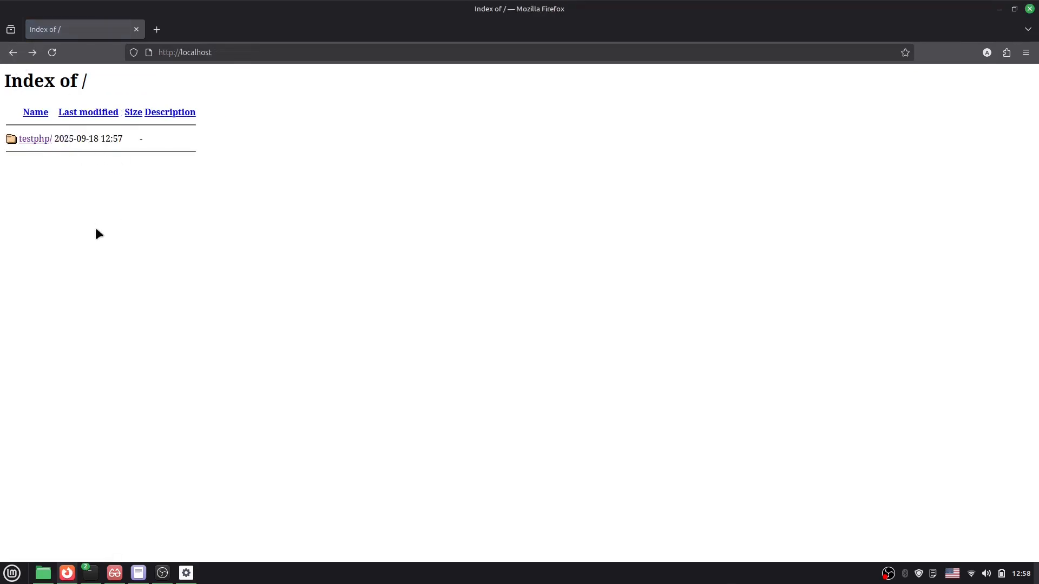
pyautogui.moveTo(104, 537)
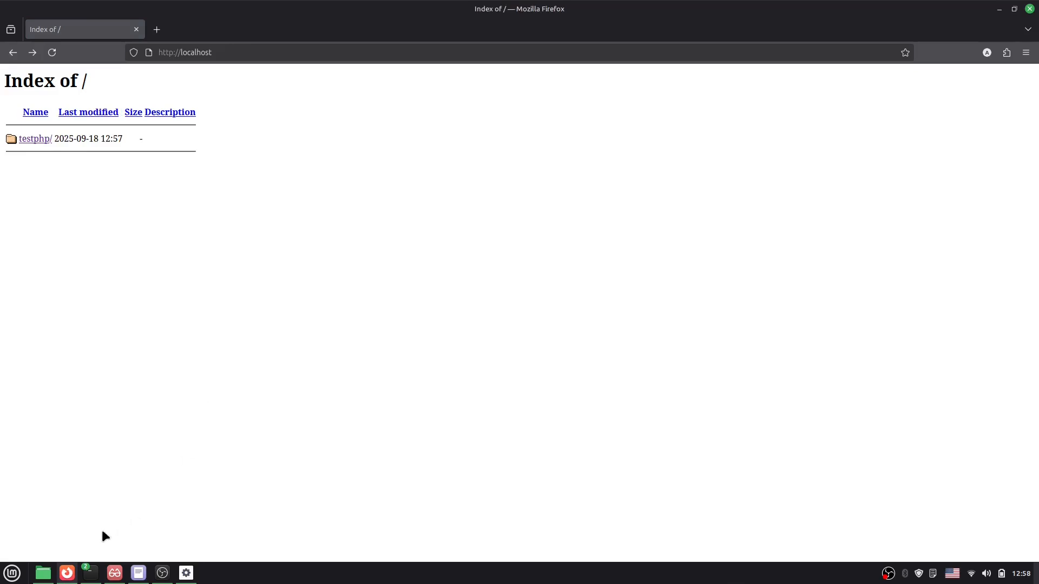
pyautogui.moveTo(191, 204)
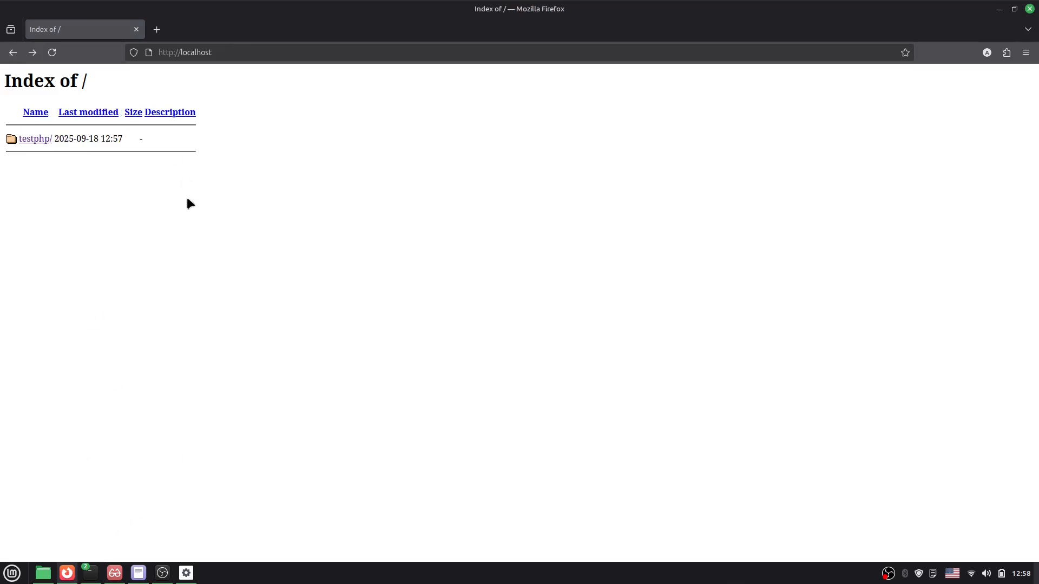
pyautogui.moveTo(148, 356)
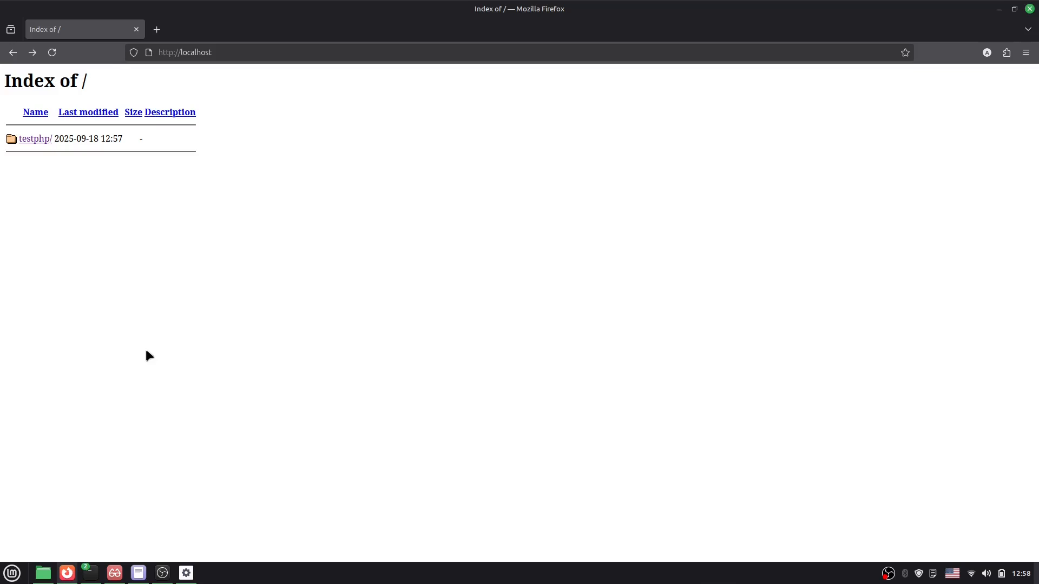